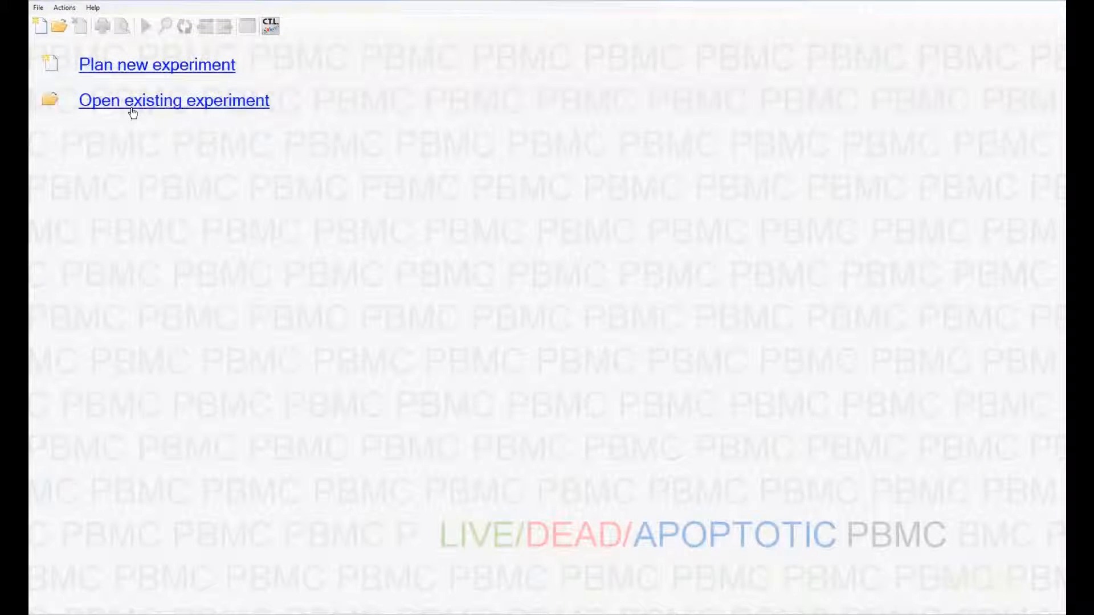
pyautogui.moveTo(153, 68)
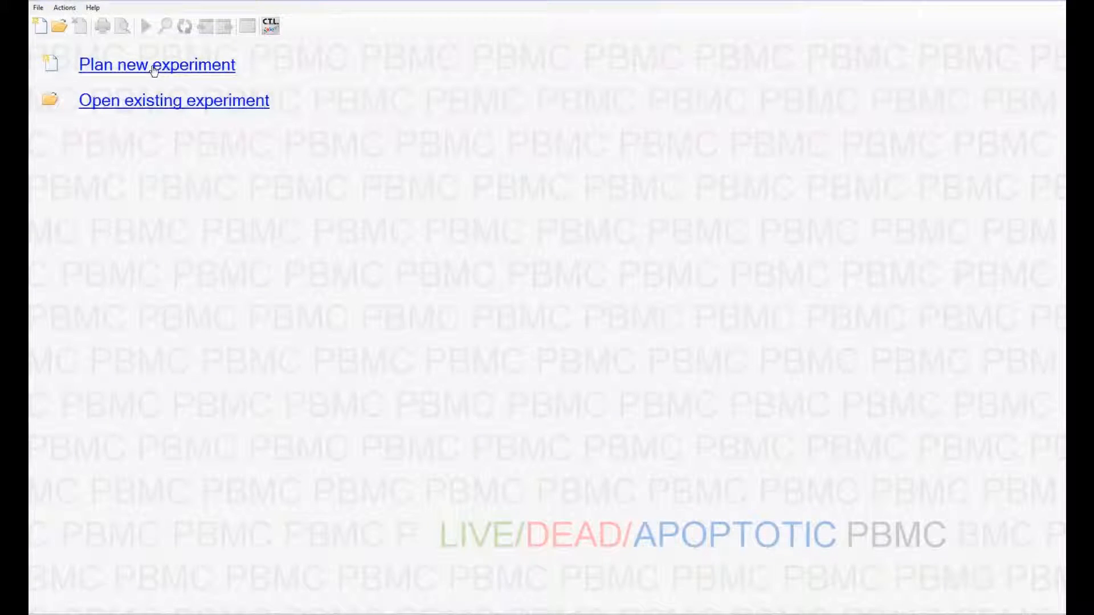
# Open the Plan New Experiment form to begin choosing a study.
pyautogui.click(158, 65)
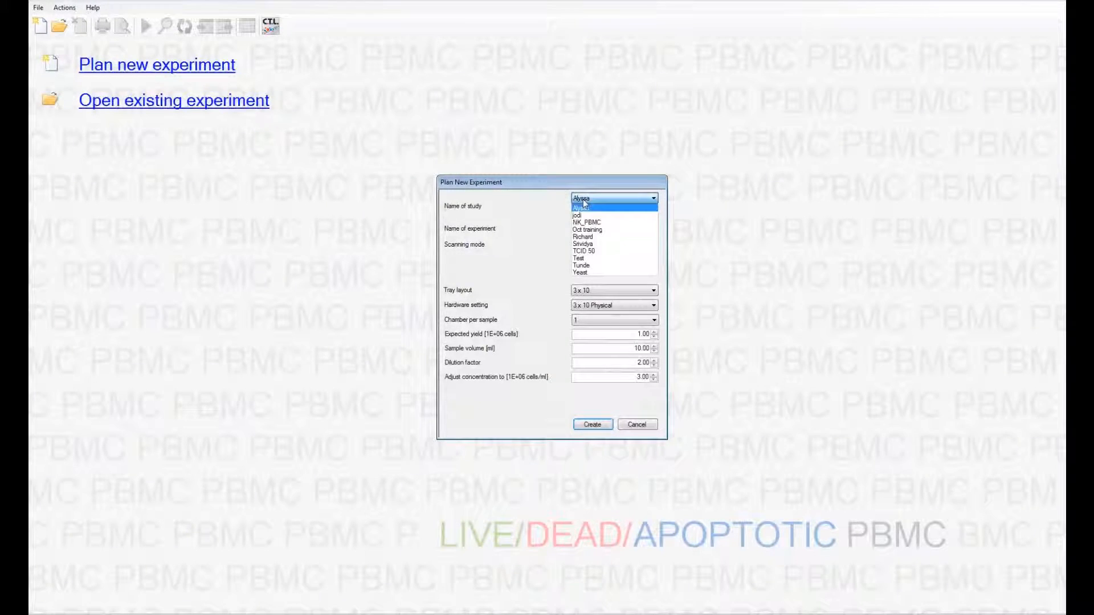
# Choose study 'Test' and name the new experiment A000.
pyautogui.click(581, 257)
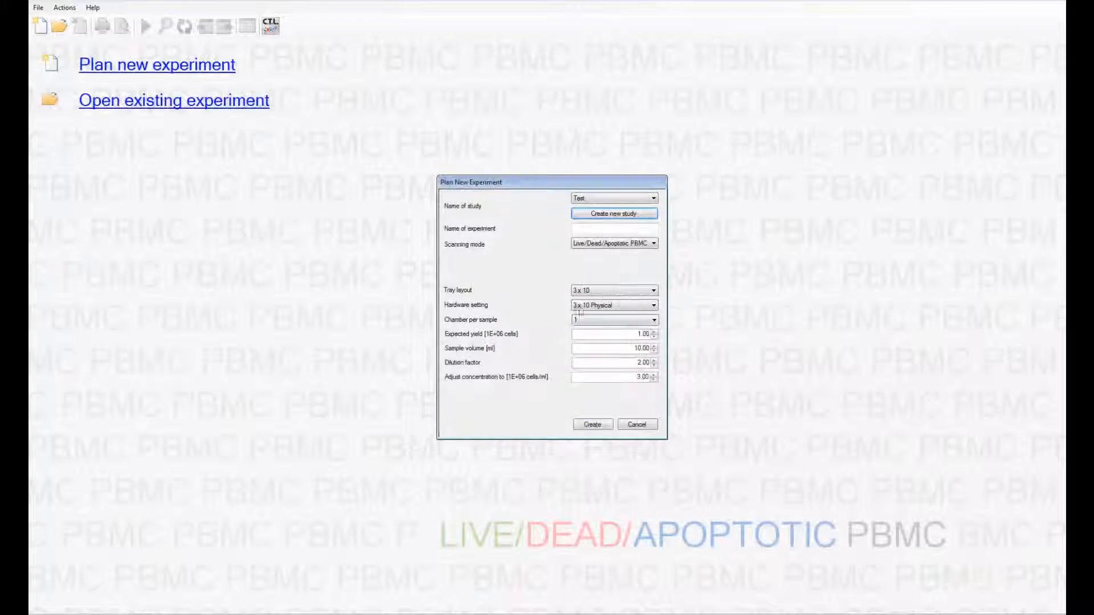
pyautogui.write('N')
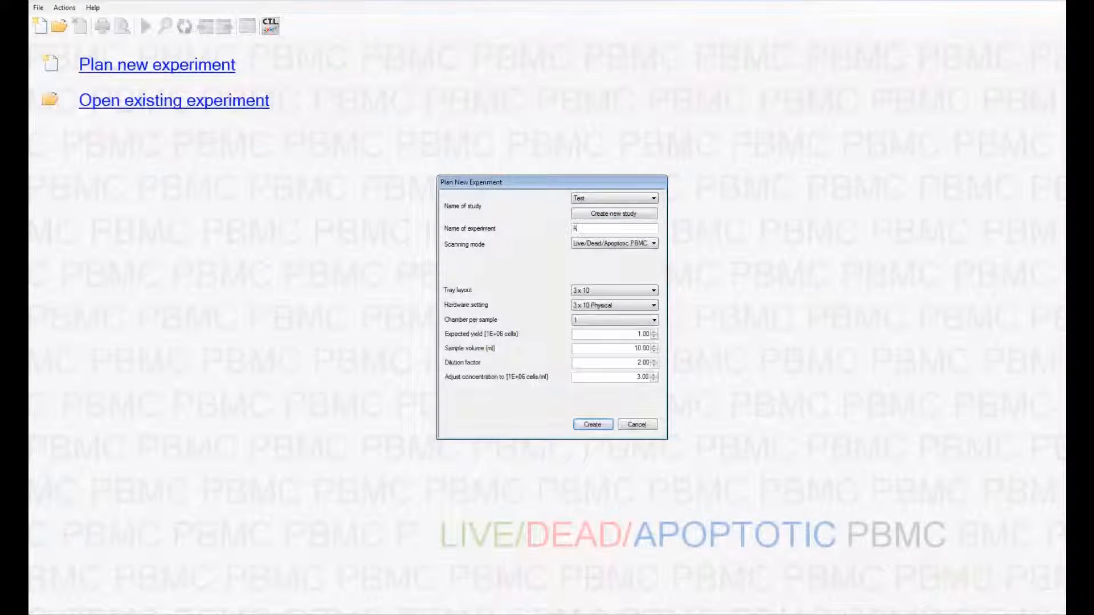
pyautogui.write('000')
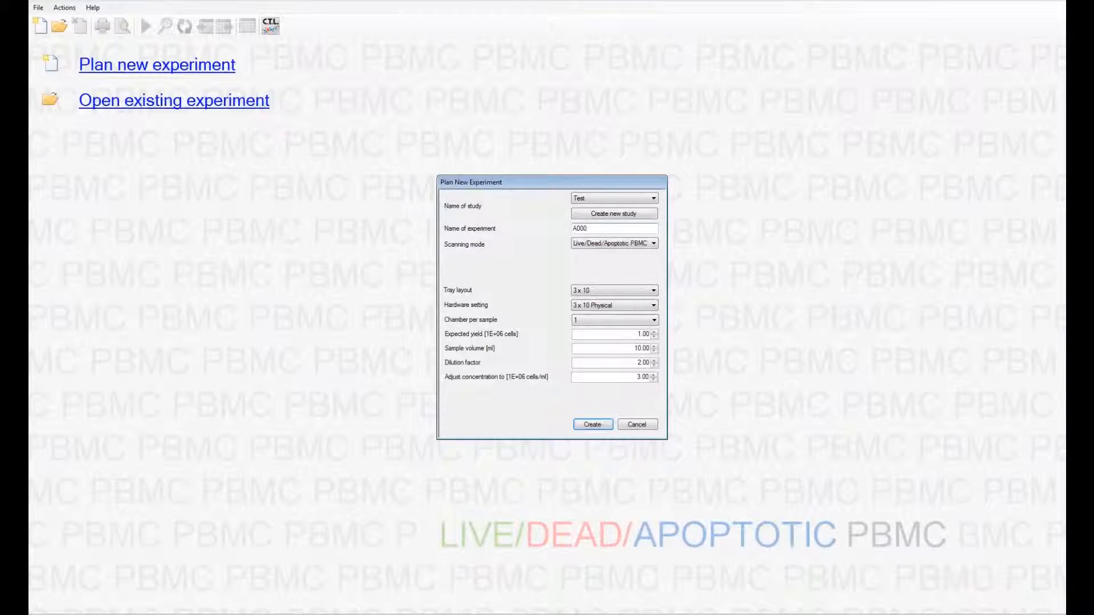
pyautogui.click(612, 292)
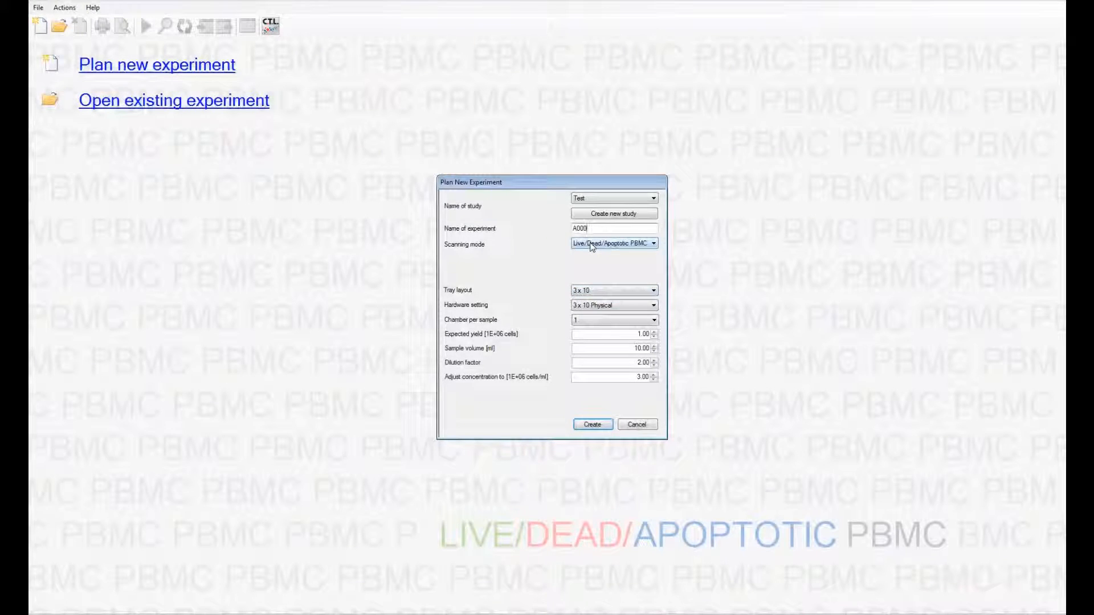
pyautogui.click(613, 243)
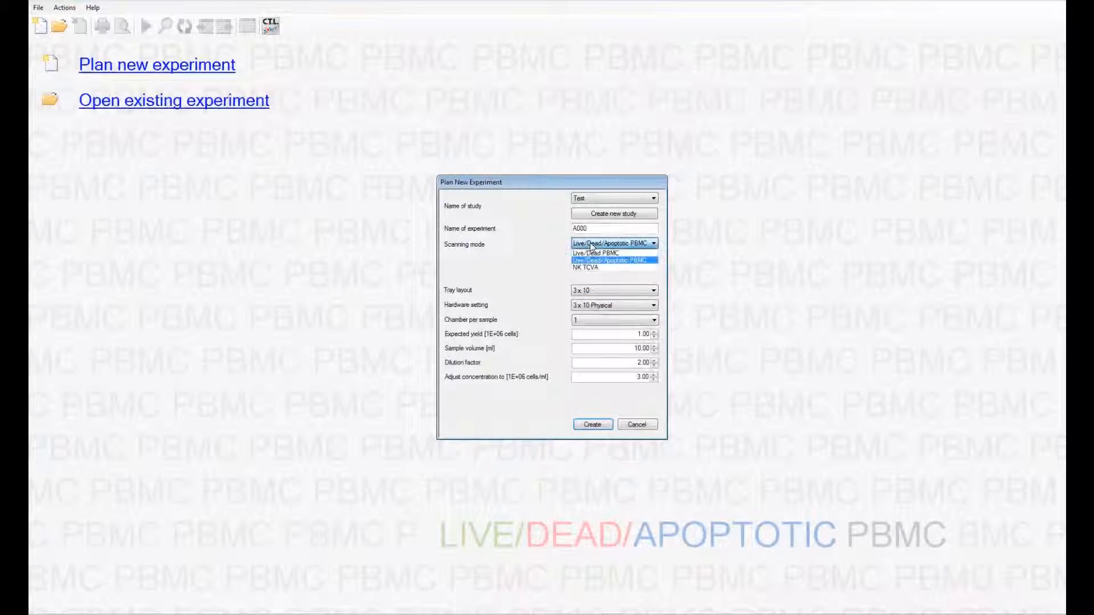
pyautogui.moveTo(612, 252)
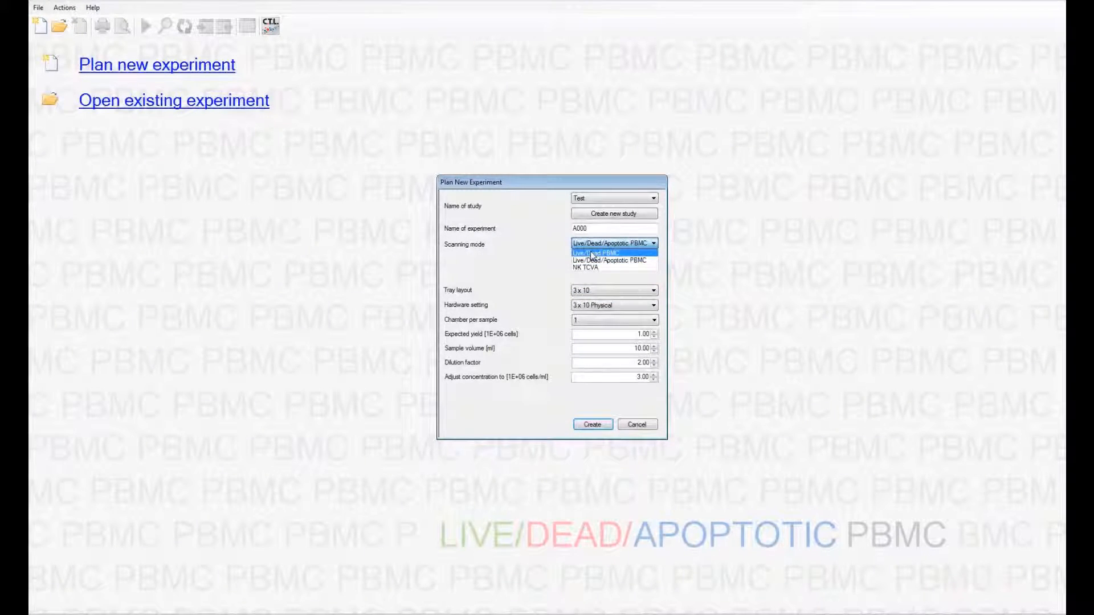
pyautogui.moveTo(613, 260)
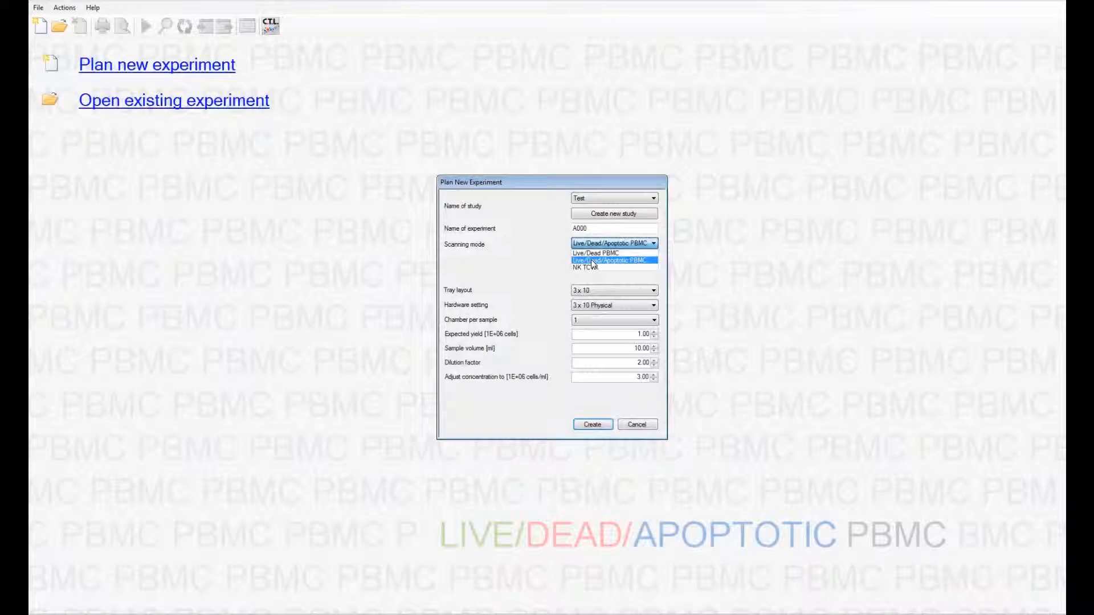
pyautogui.moveTo(593, 268)
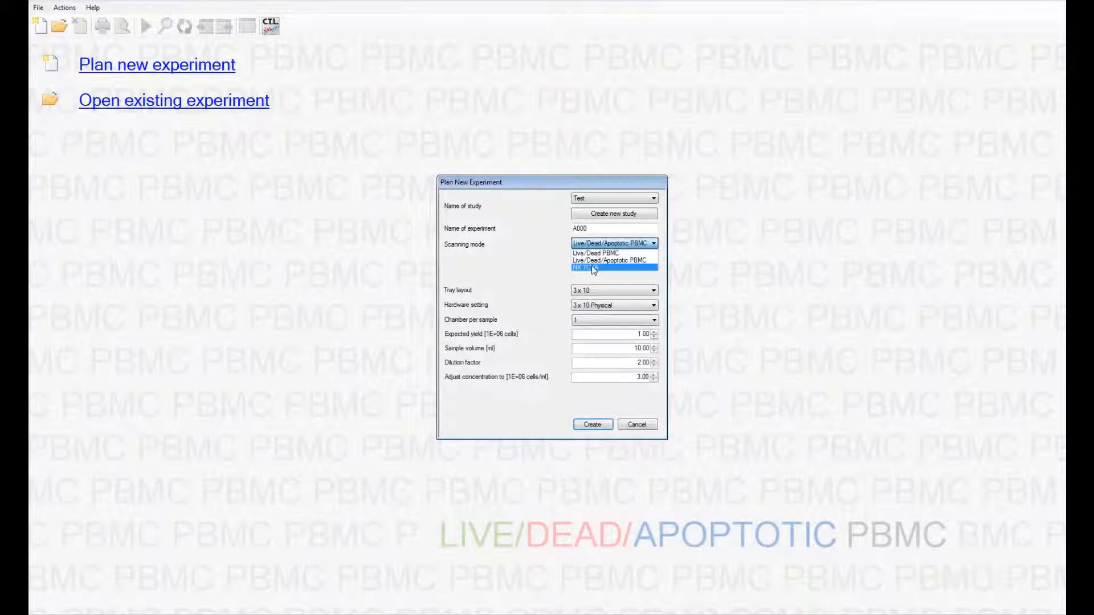
pyautogui.click(600, 253)
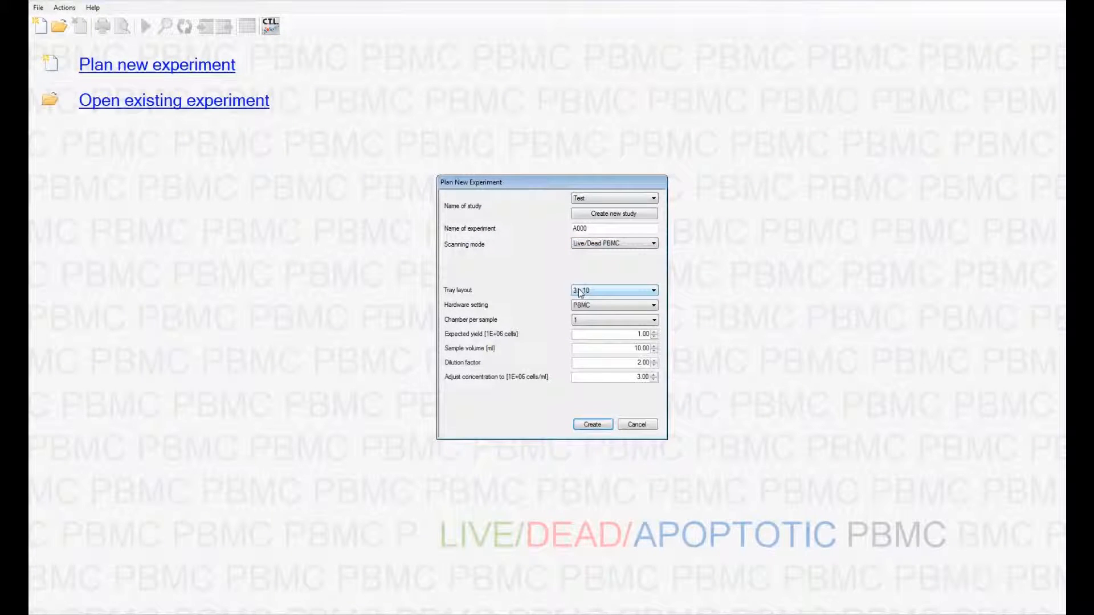
pyautogui.click(651, 290)
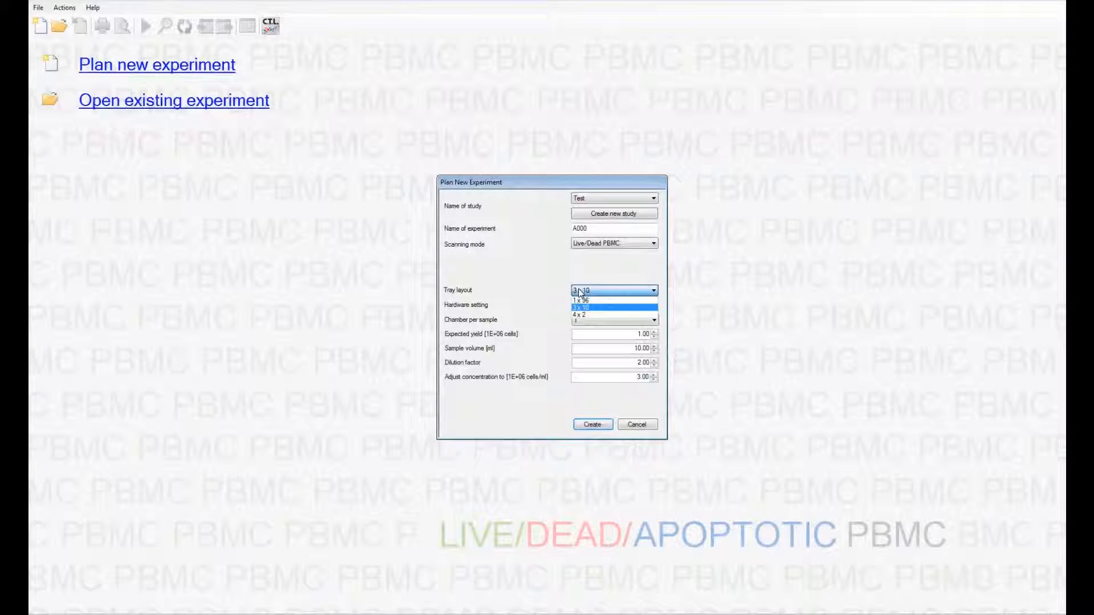
pyautogui.moveTo(612, 298)
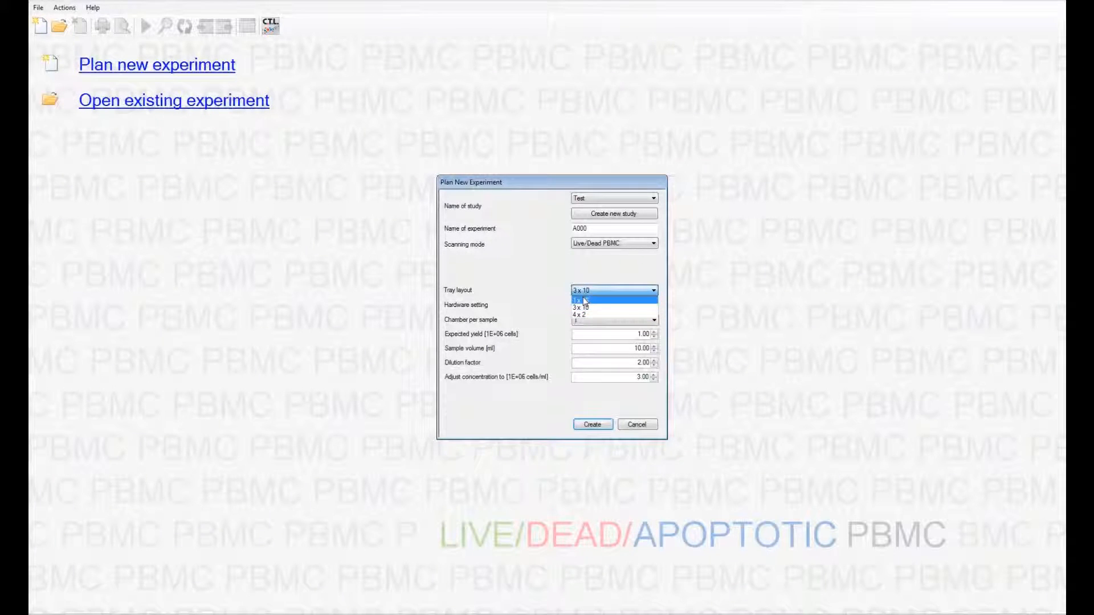
pyautogui.moveTo(610, 310)
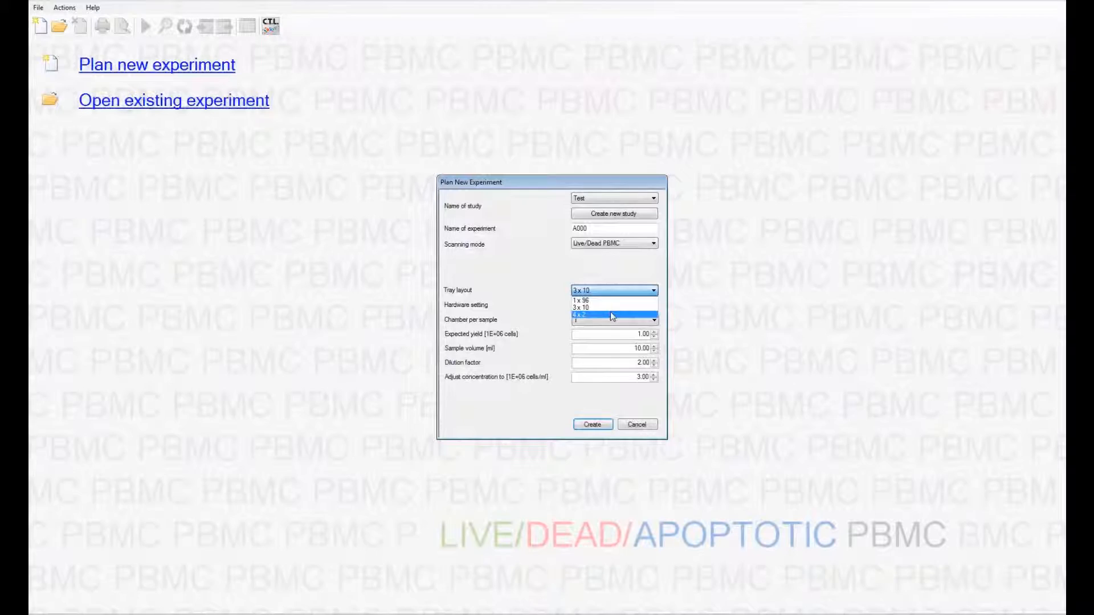
pyautogui.moveTo(613, 311)
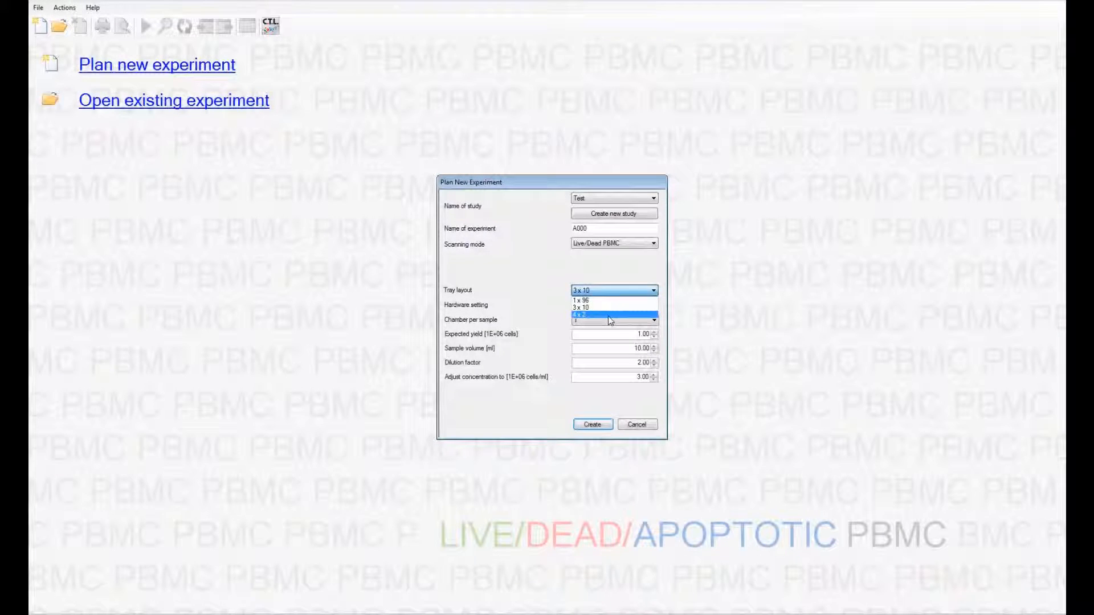
pyautogui.moveTo(606, 301)
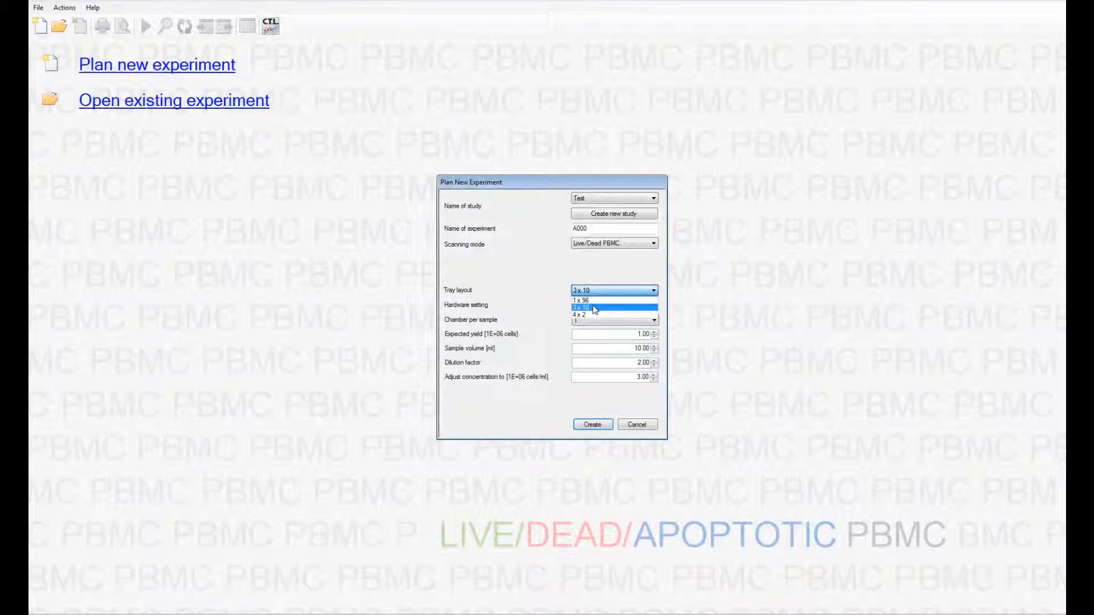
pyautogui.moveTo(591, 317)
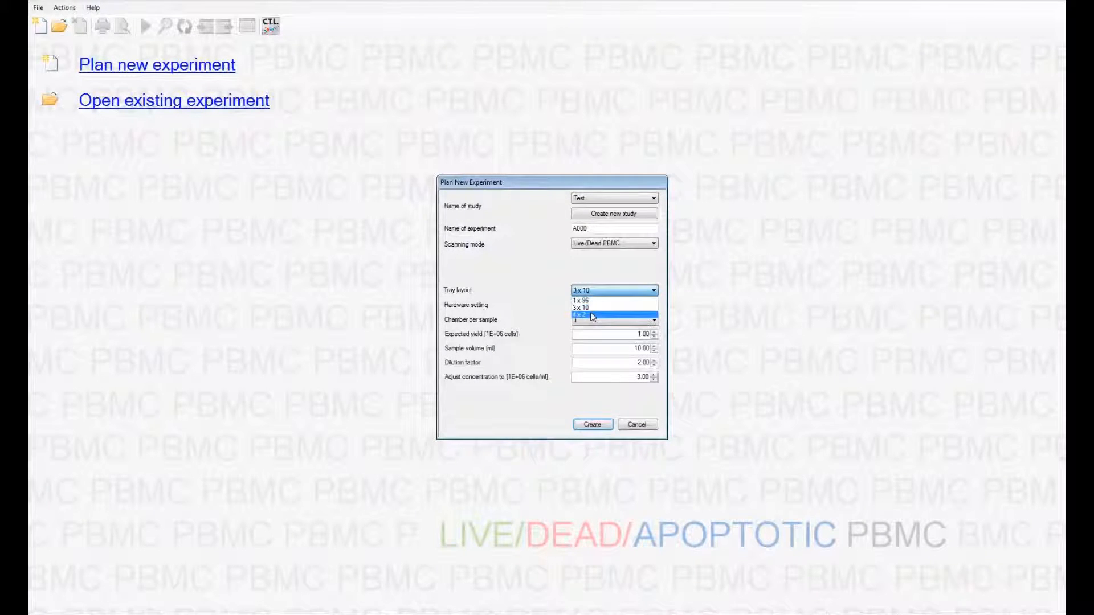
pyautogui.click(594, 290)
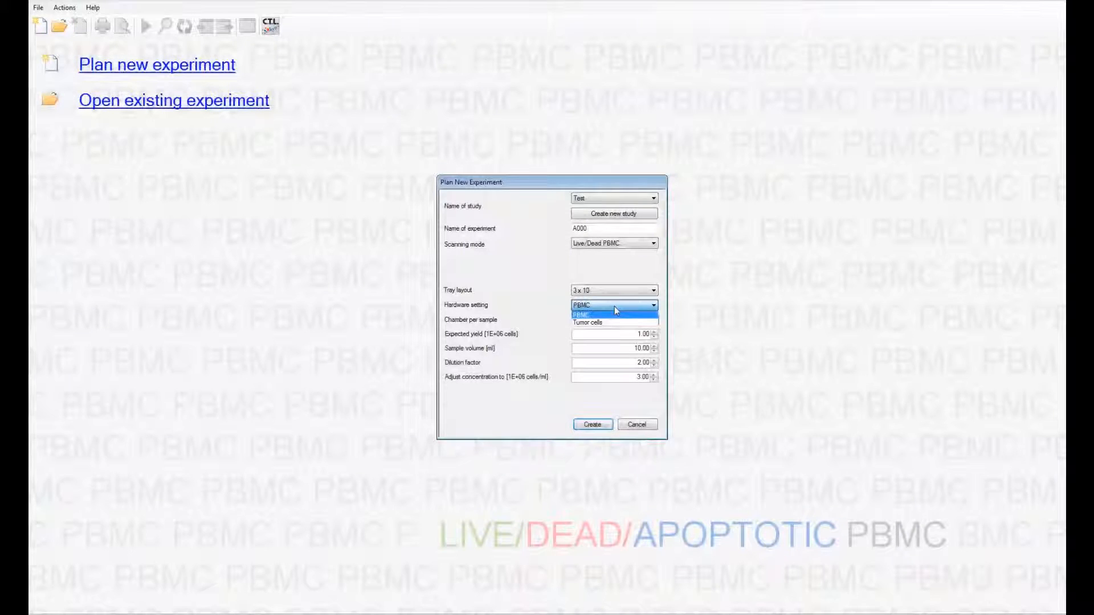
pyautogui.moveTo(601, 319)
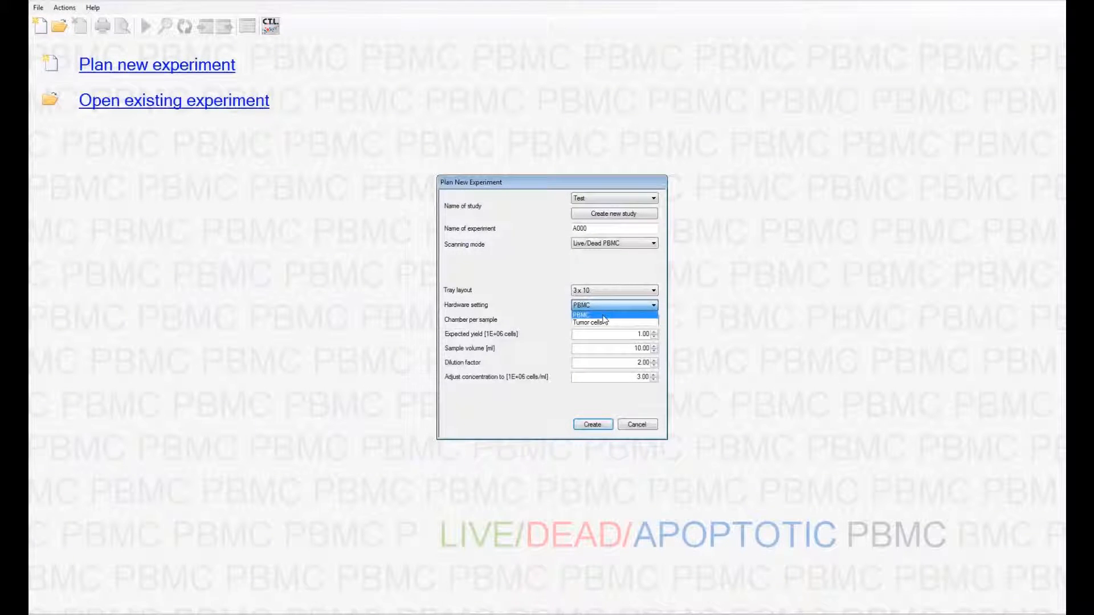
pyautogui.moveTo(605, 323)
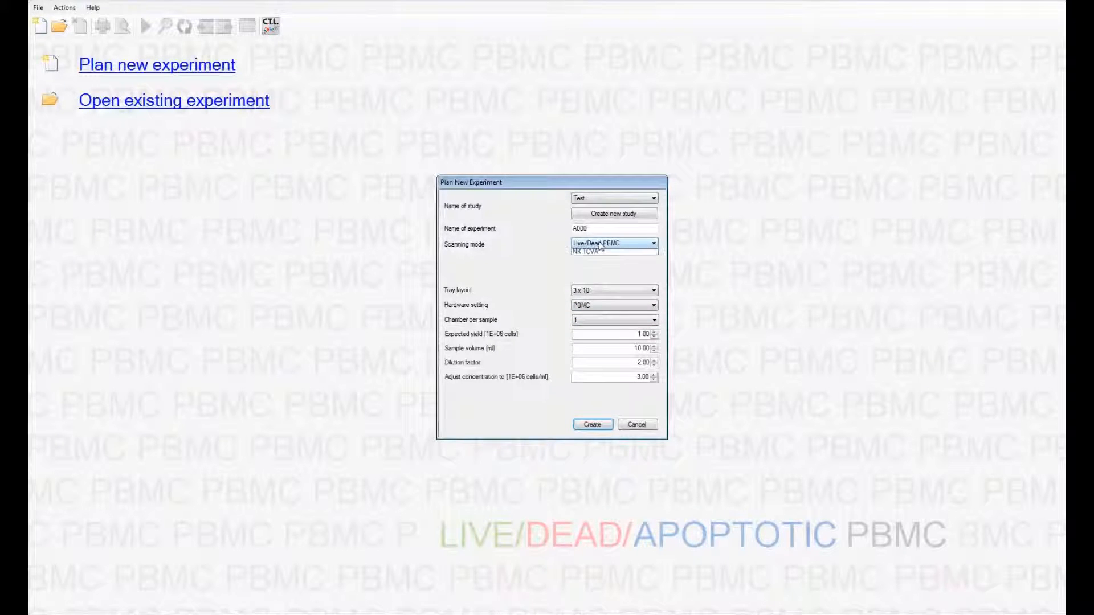
pyautogui.click(614, 243)
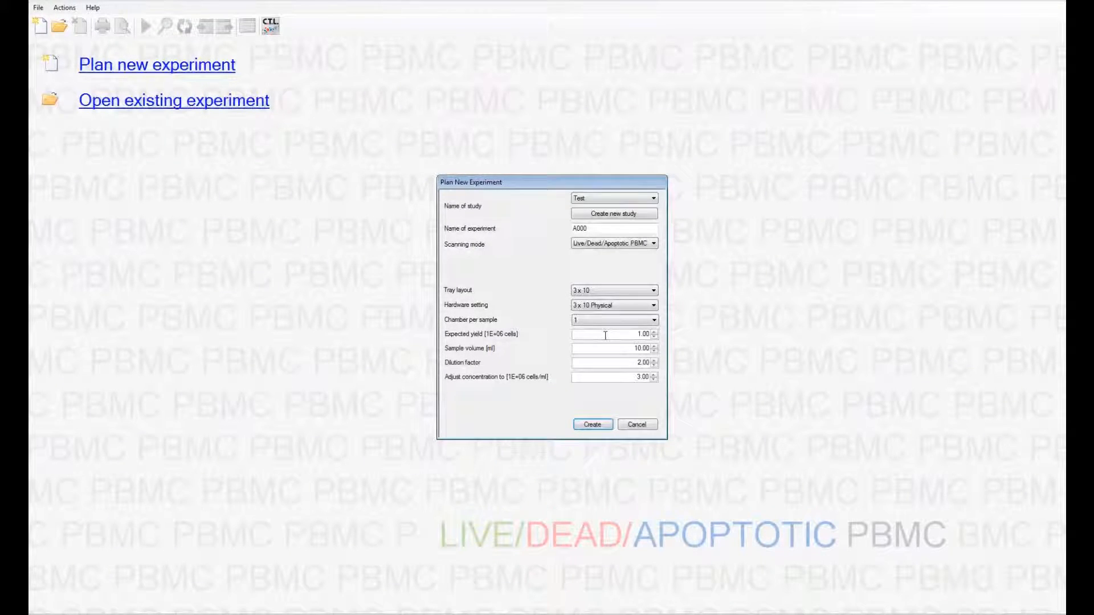
pyautogui.moveTo(616, 352)
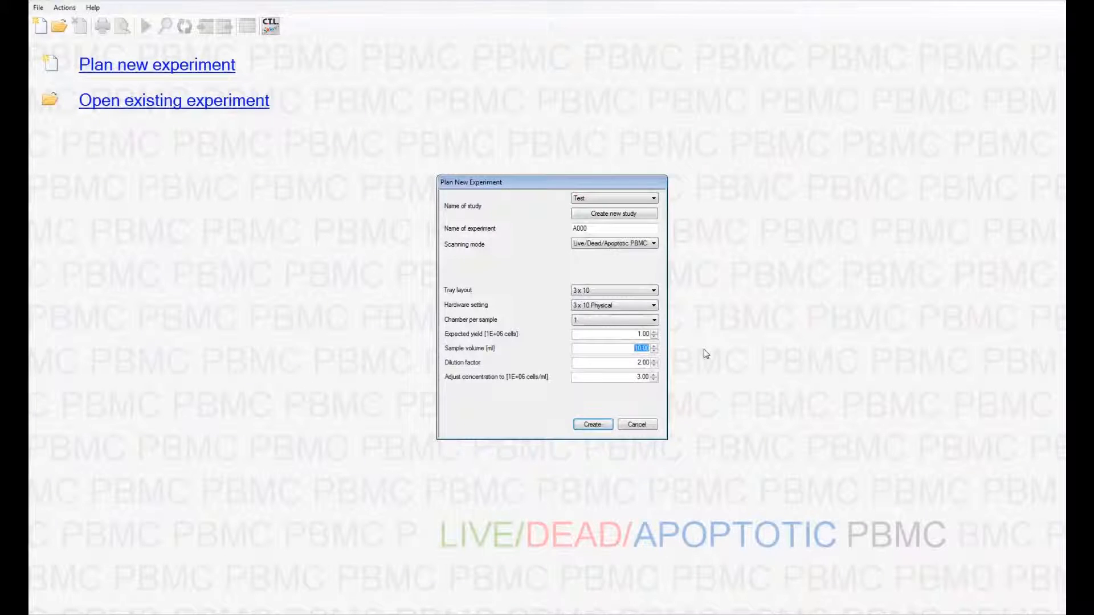
# Set sample volume to 5.00 ml and create the Live/Dead/Apoptotic PBMC experiment.
pyautogui.write('5.00')
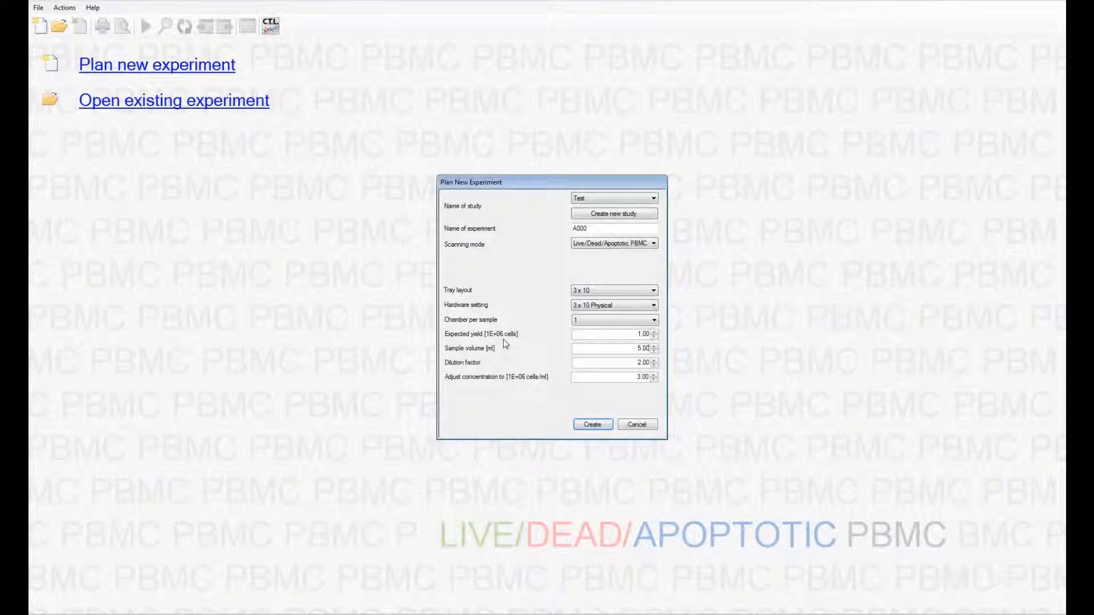
pyautogui.moveTo(474, 347)
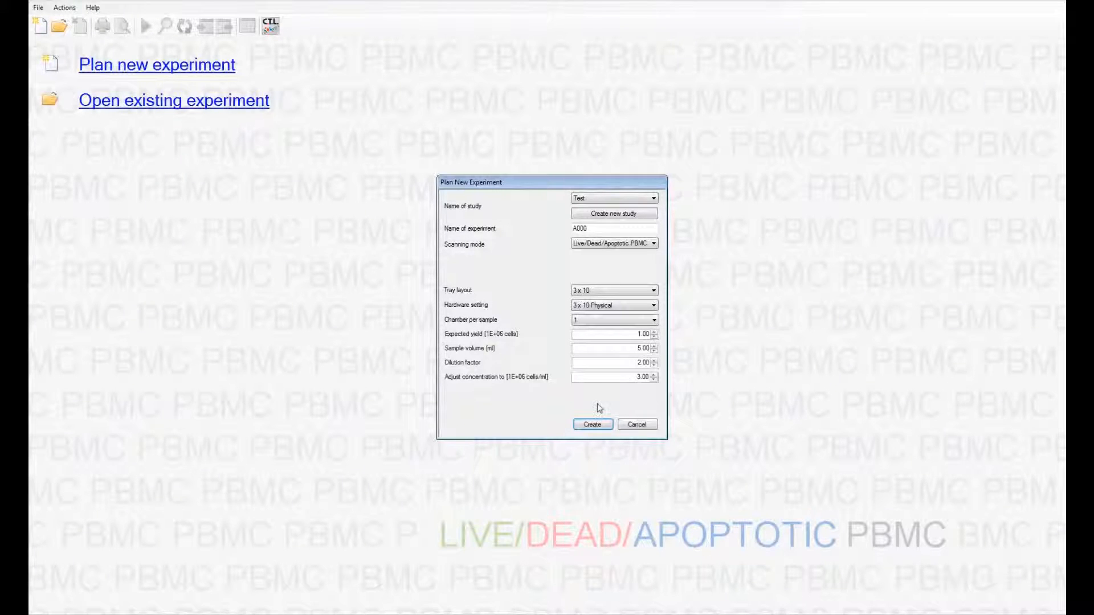
pyautogui.click(592, 424)
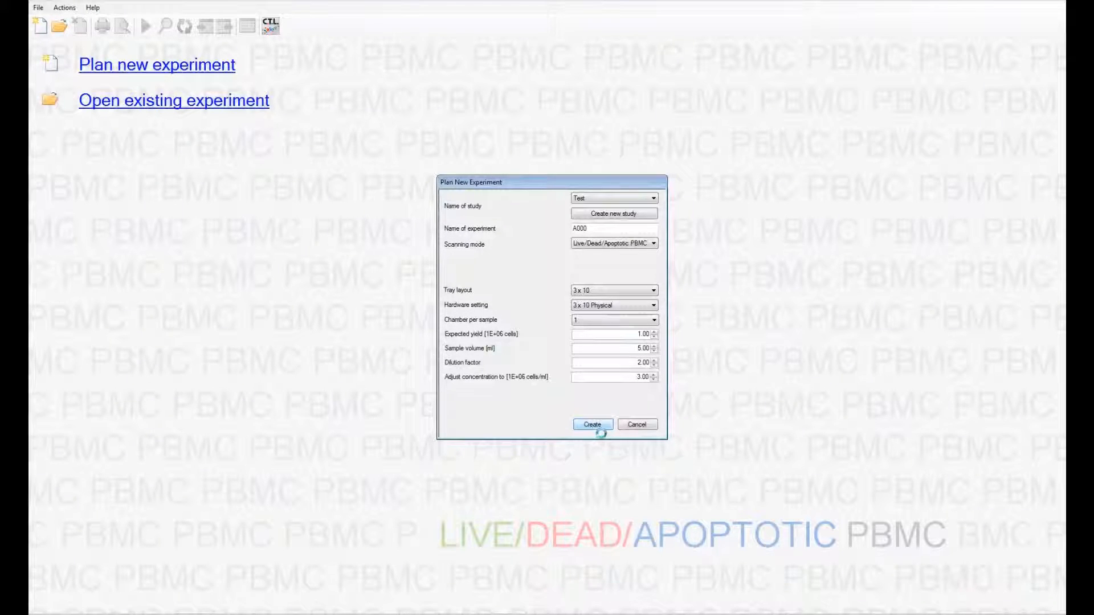
# Confirm creation so experiment A000 opens with its sample-ID options.
pyautogui.click(592, 424)
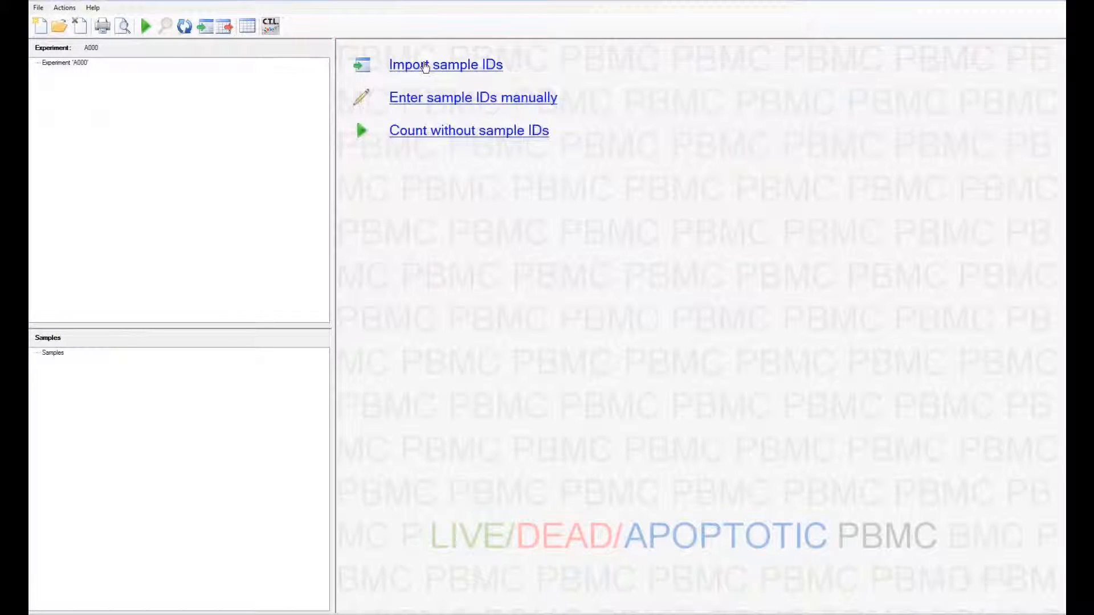
pyautogui.moveTo(431, 103)
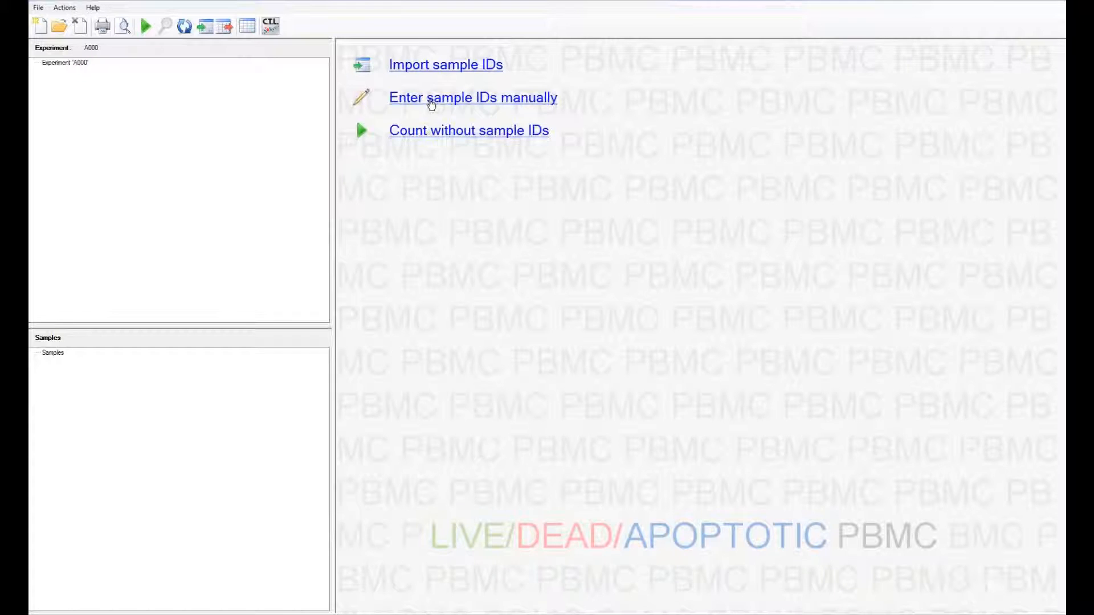
pyautogui.moveTo(434, 139)
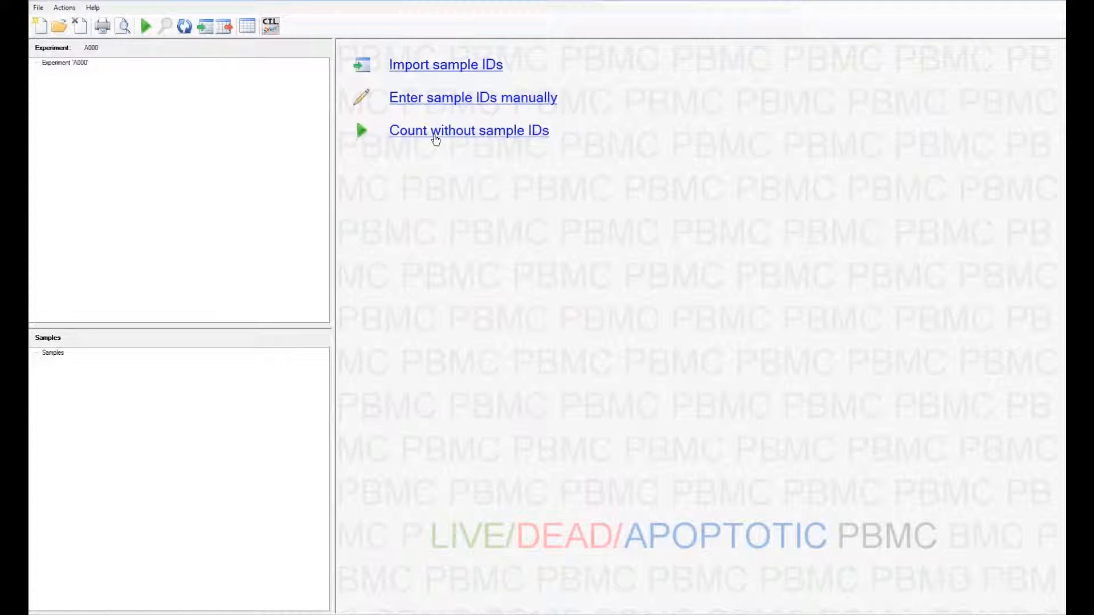
# Count without sample IDs, ejecting and reloading the tray holder.
pyautogui.click(468, 131)
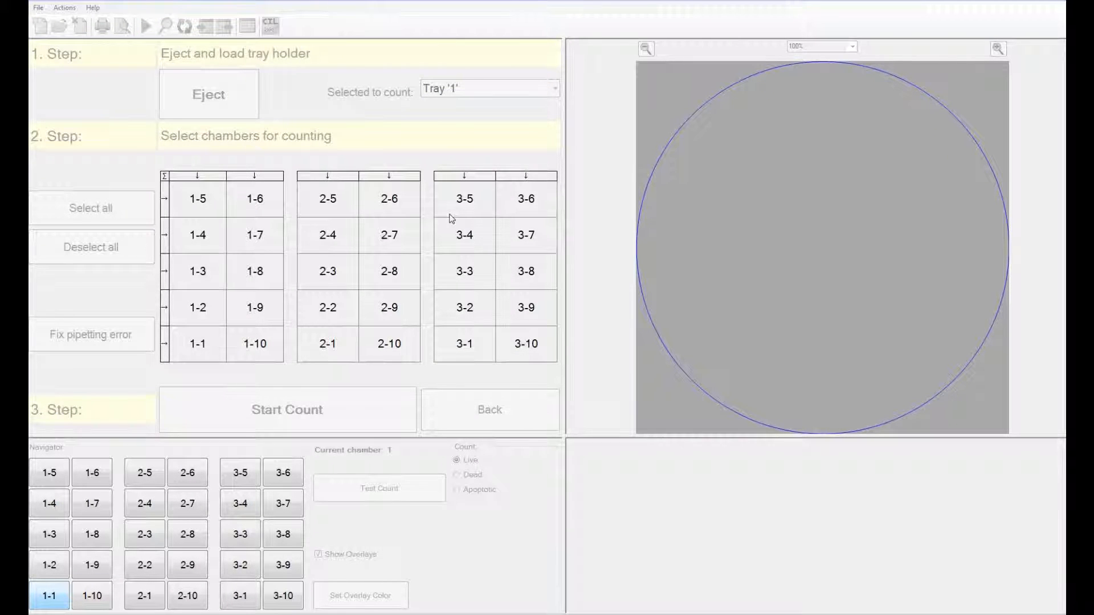
pyautogui.moveTo(119, 447)
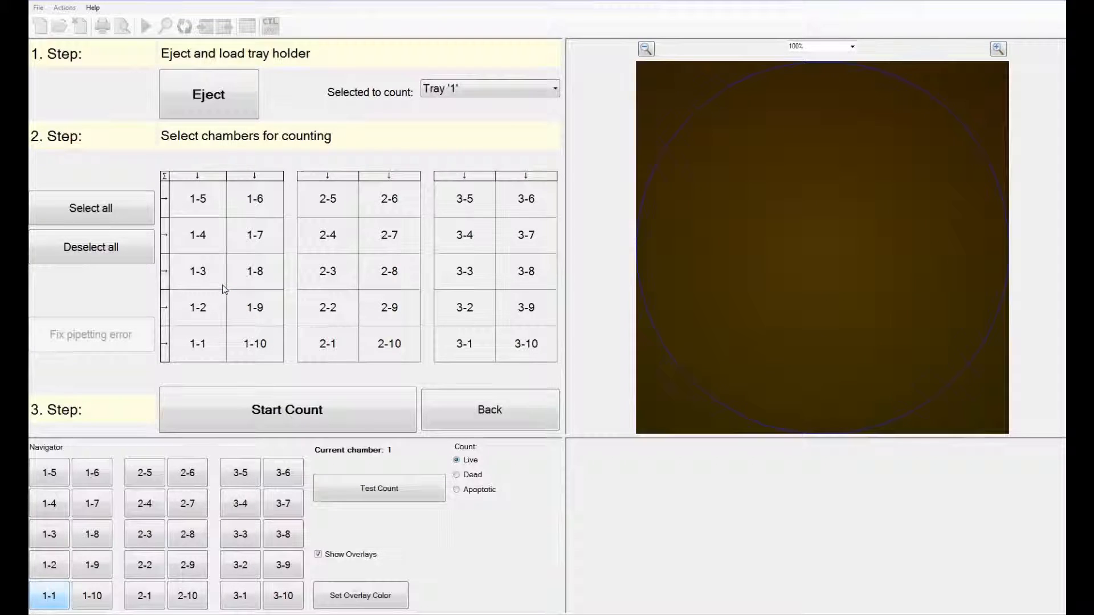
pyautogui.click(208, 94)
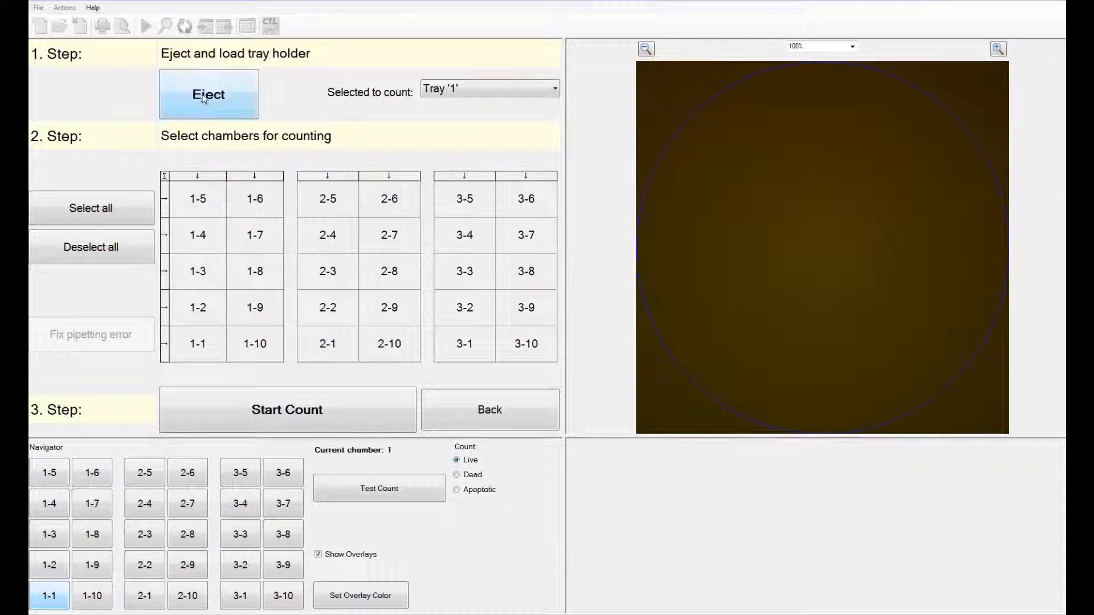
pyautogui.click(208, 94)
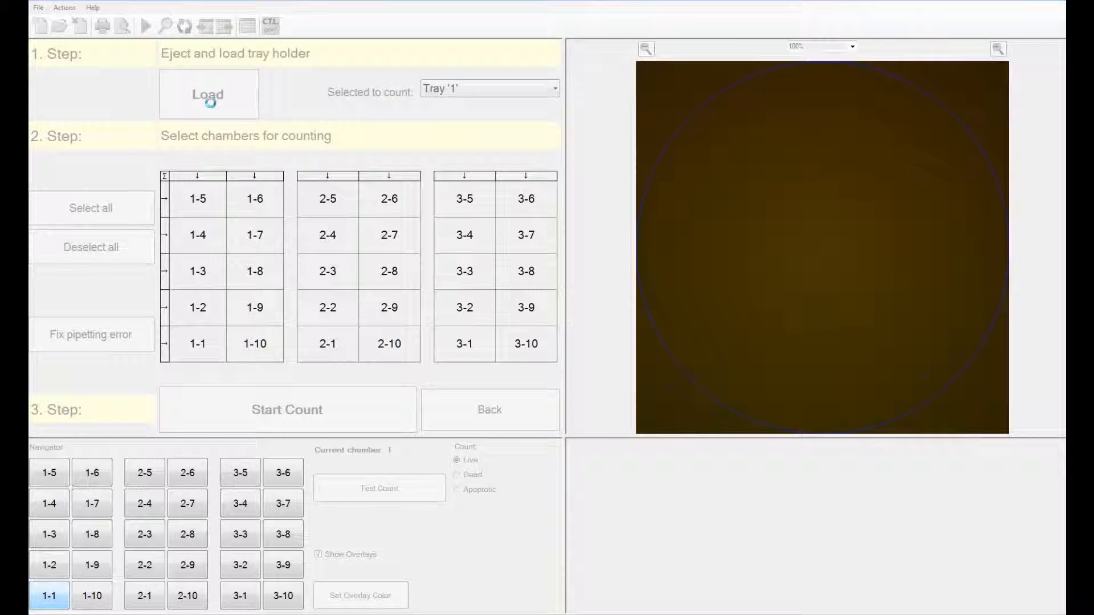
pyautogui.click(208, 94)
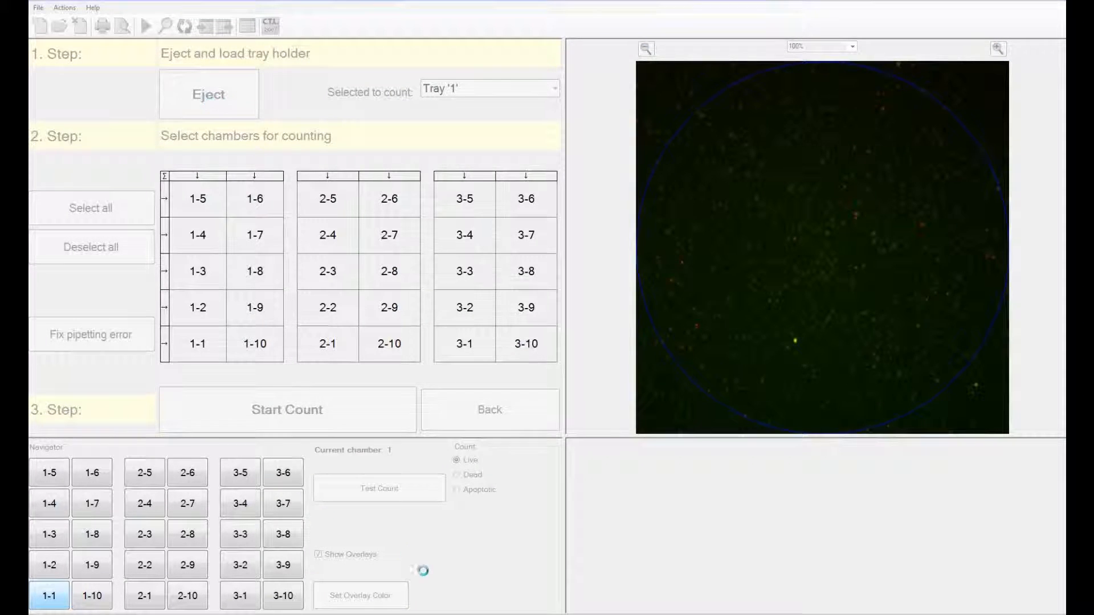
# Test-count chamber 1 (966 cells), select chambers 1-1 to 1-10, and open their dilution factors.
pyautogui.click(379, 489)
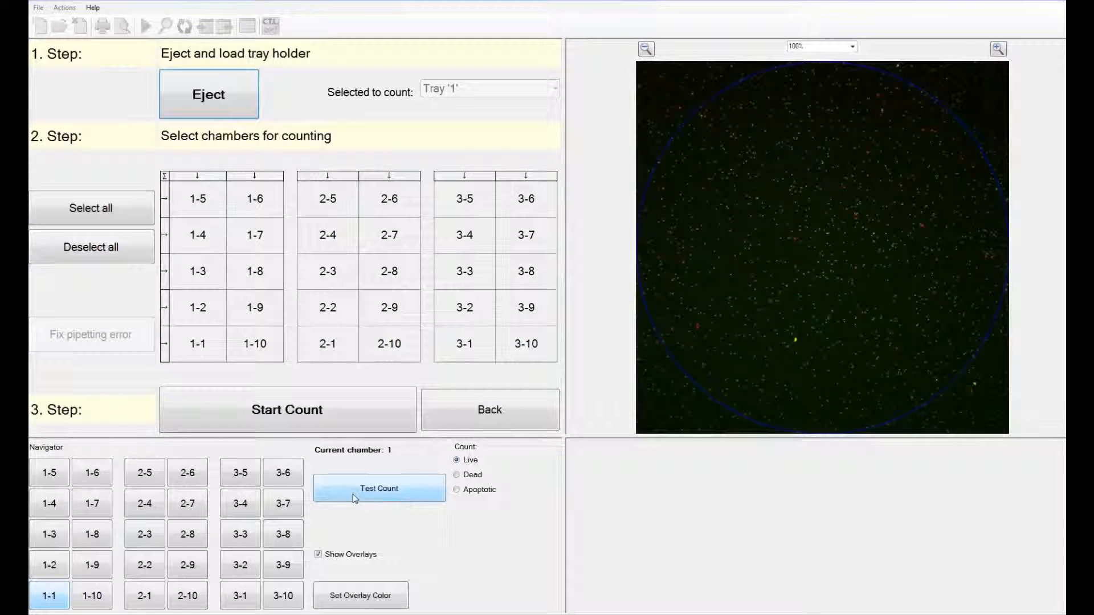
pyautogui.click(380, 488)
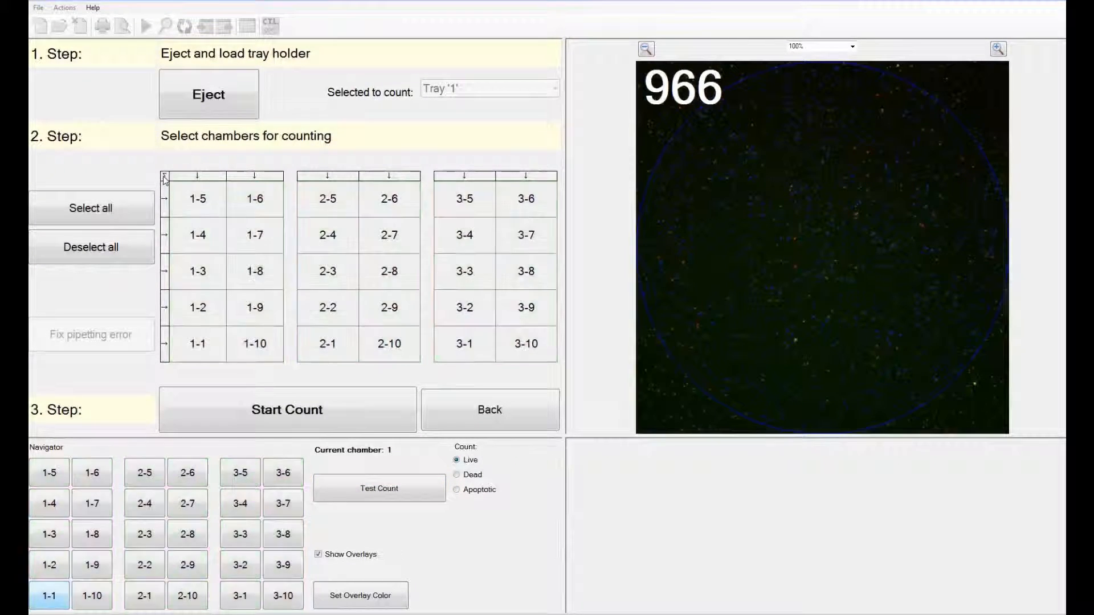
pyautogui.click(164, 178)
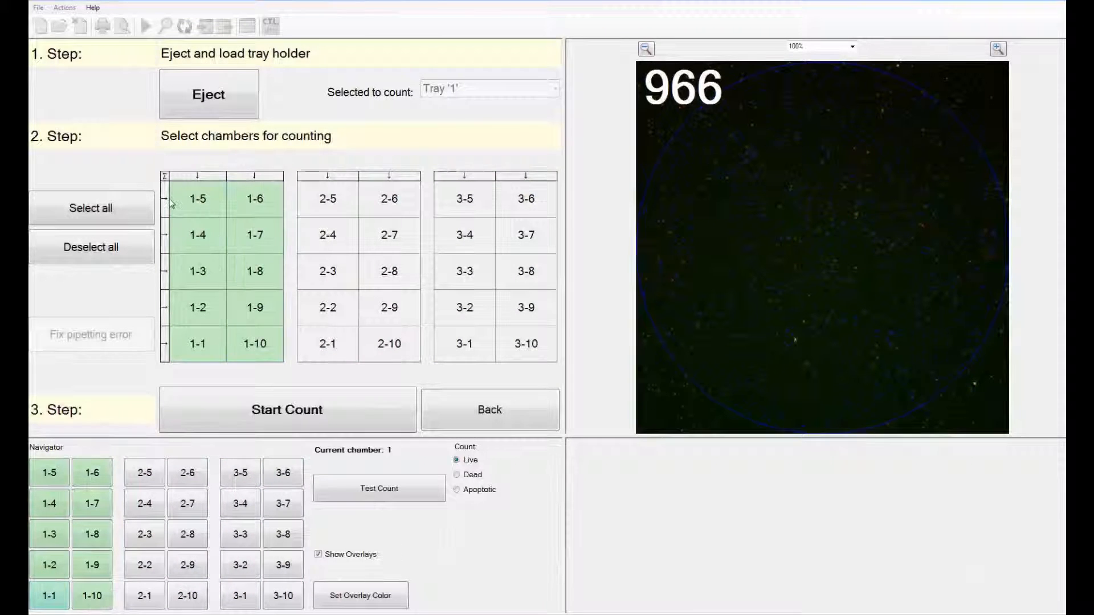
pyautogui.click(90, 247)
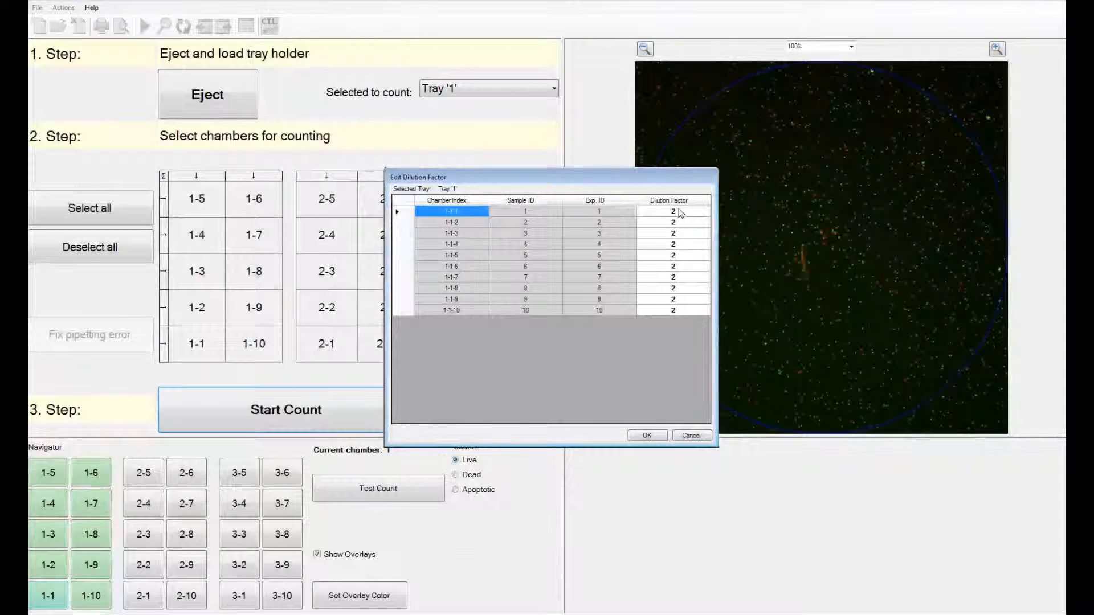
# Change chamber 1-1-1's dilution factor to 1, keeping 2 for the rest, and confirm.
pyautogui.click(672, 210)
pyautogui.write('1')
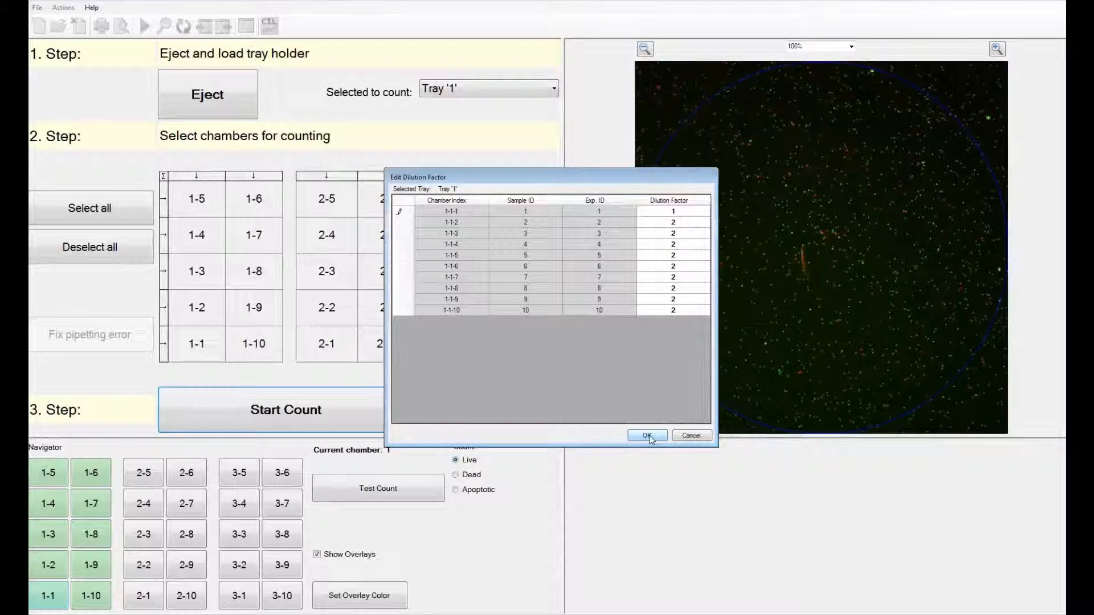
pyautogui.click(646, 435)
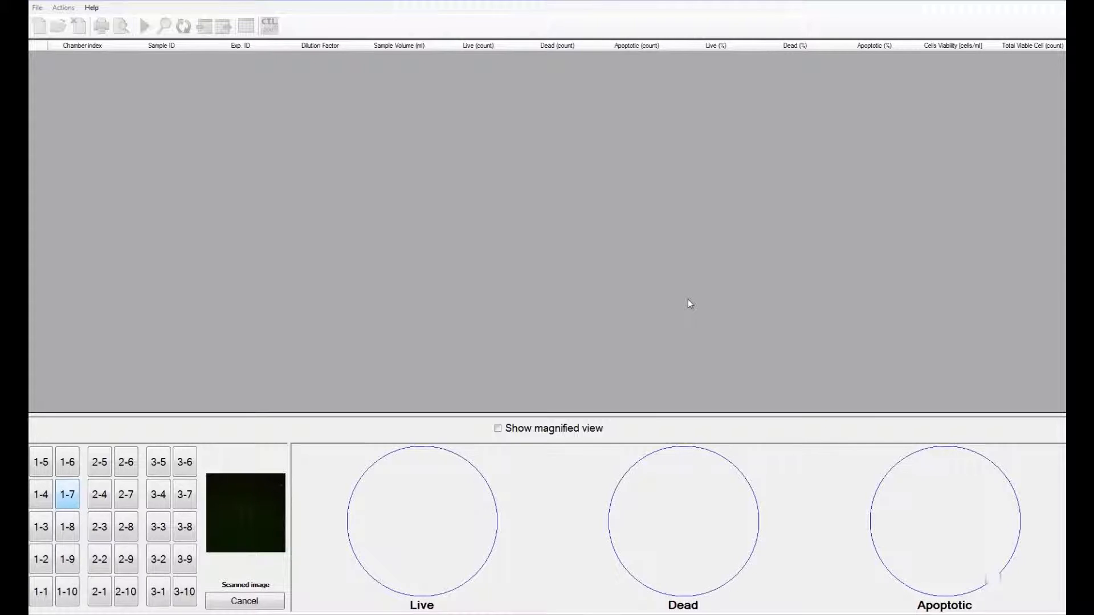
# Monitor rows 1-1-1 onward filling with live, dead and apoptotic counts.
pyautogui.click(40, 590)
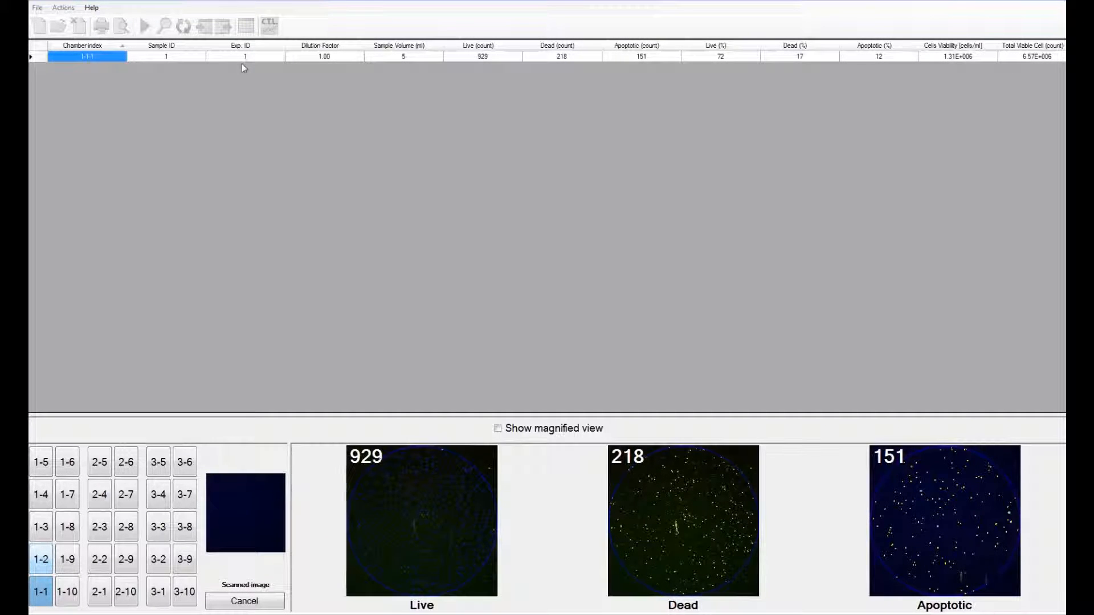
pyautogui.click(40, 526)
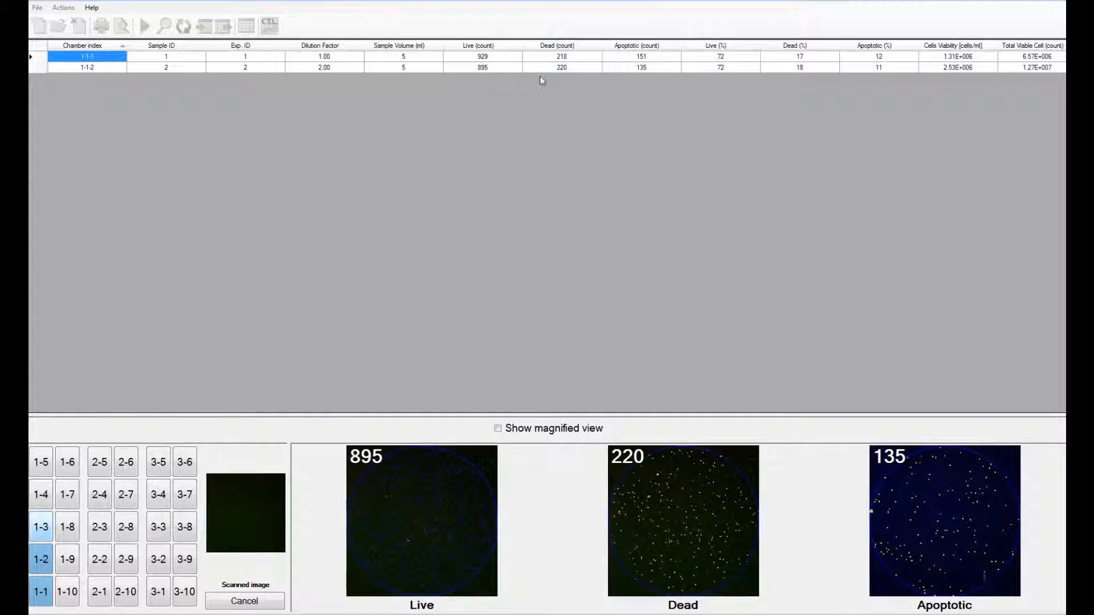
pyautogui.moveTo(649, 81)
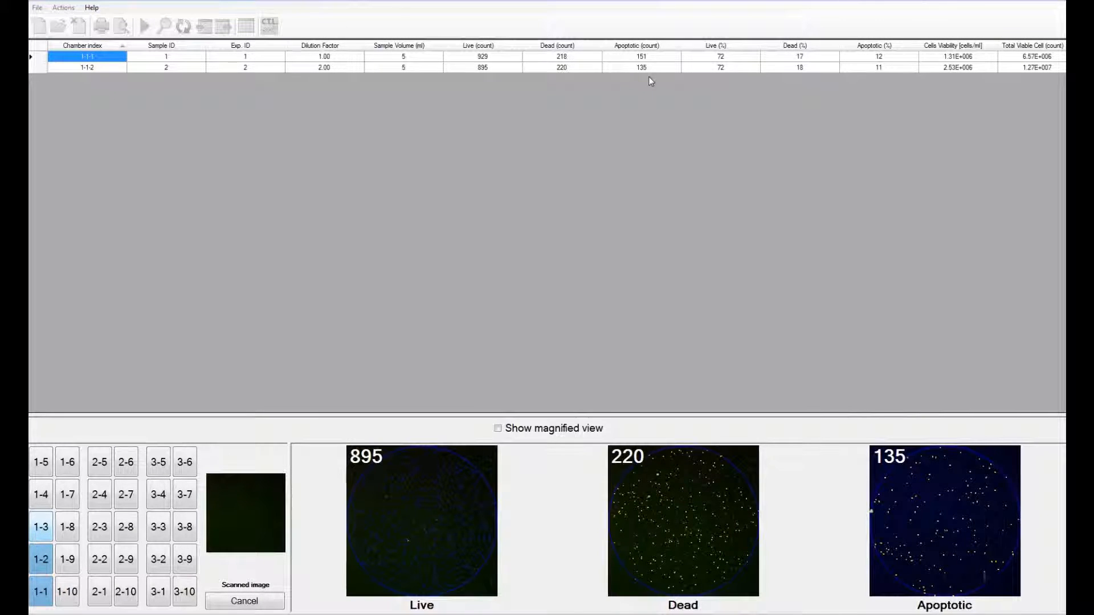
pyautogui.moveTo(734, 81)
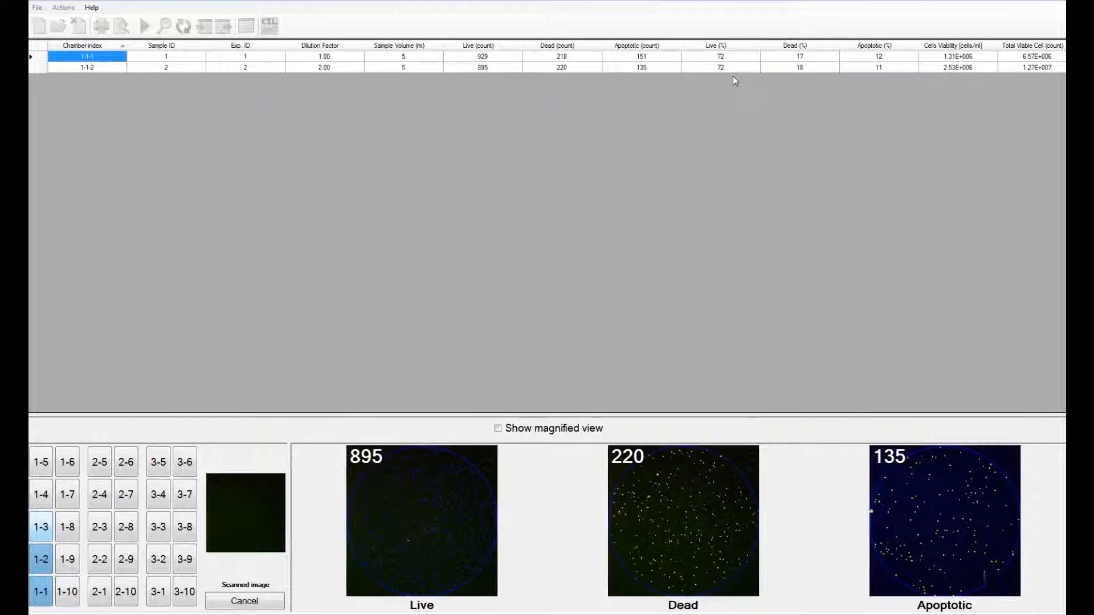
pyautogui.moveTo(801, 81)
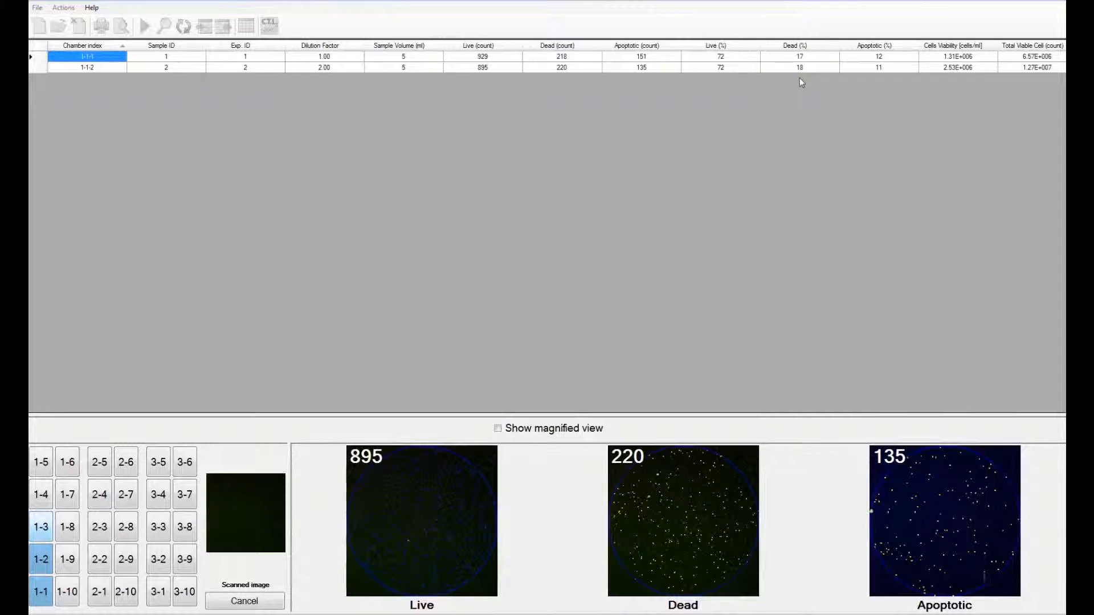
pyautogui.moveTo(888, 78)
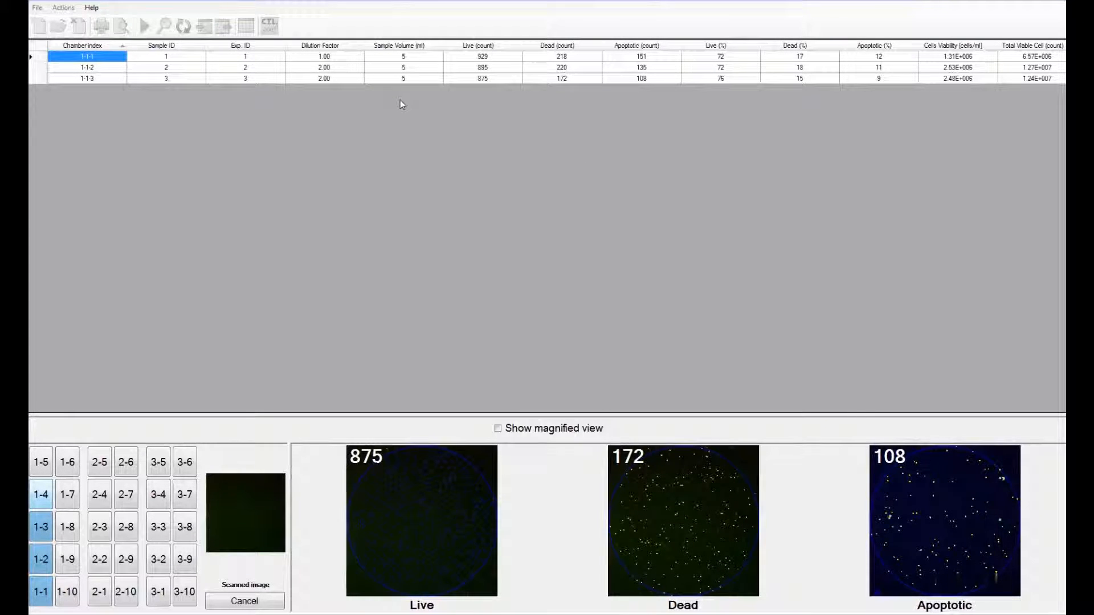
pyautogui.moveTo(336, 96)
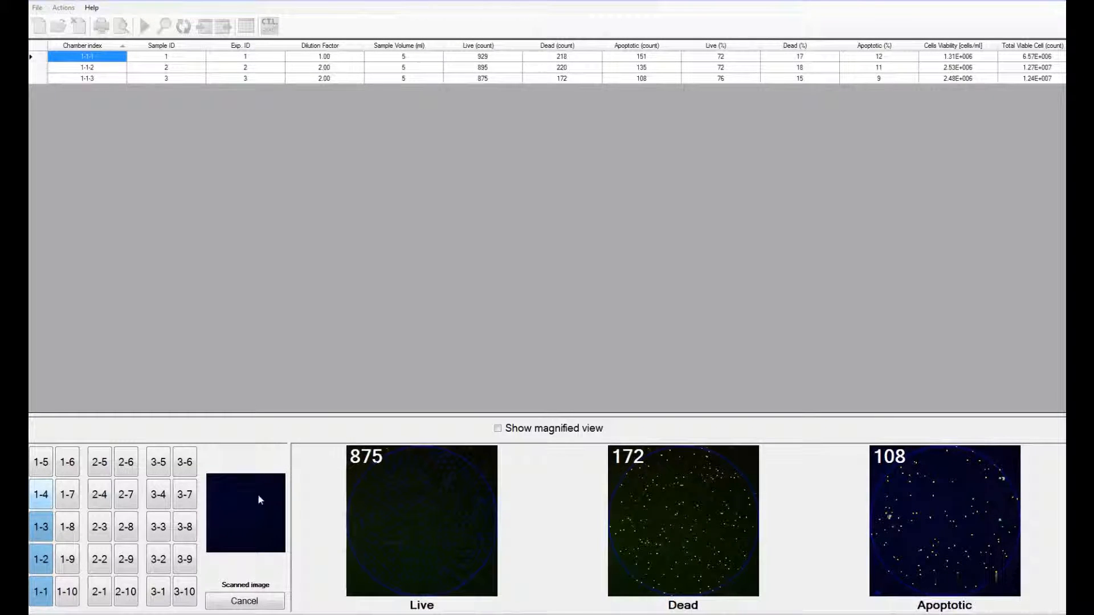
pyautogui.moveTo(272, 409)
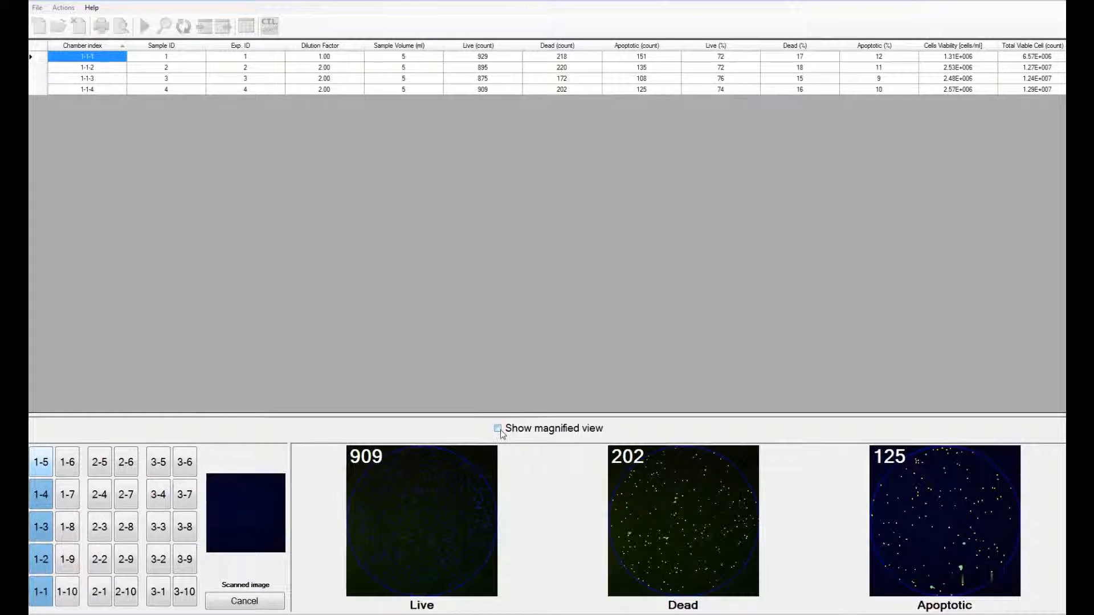
# Toggle the magnified chamber view while chambers 1-1-6 to 1-1-10 finish counting.
pyautogui.click(498, 428)
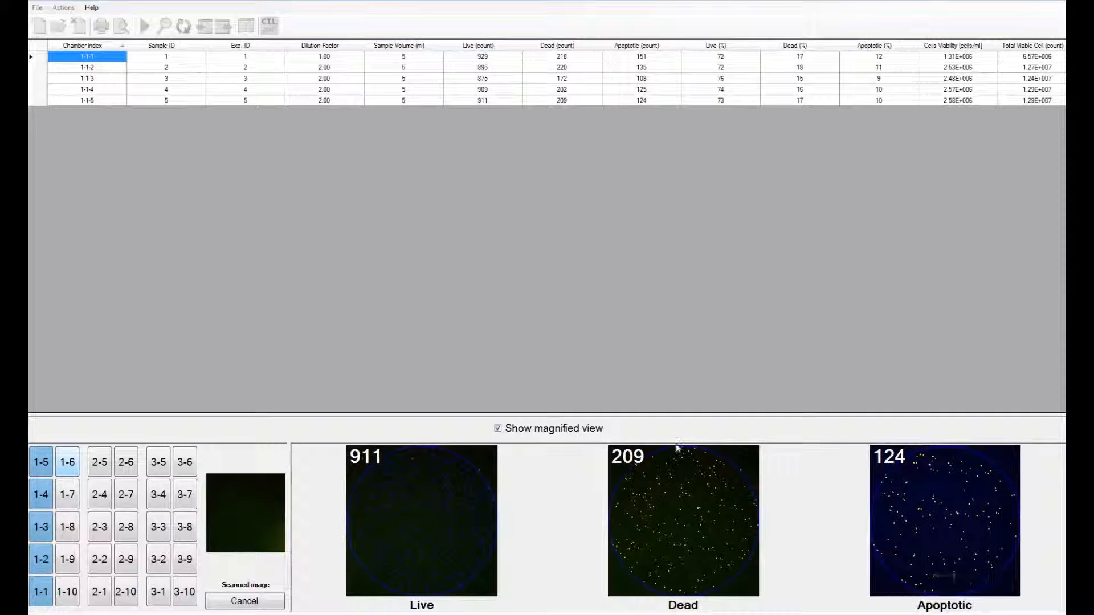
pyautogui.click(944, 522)
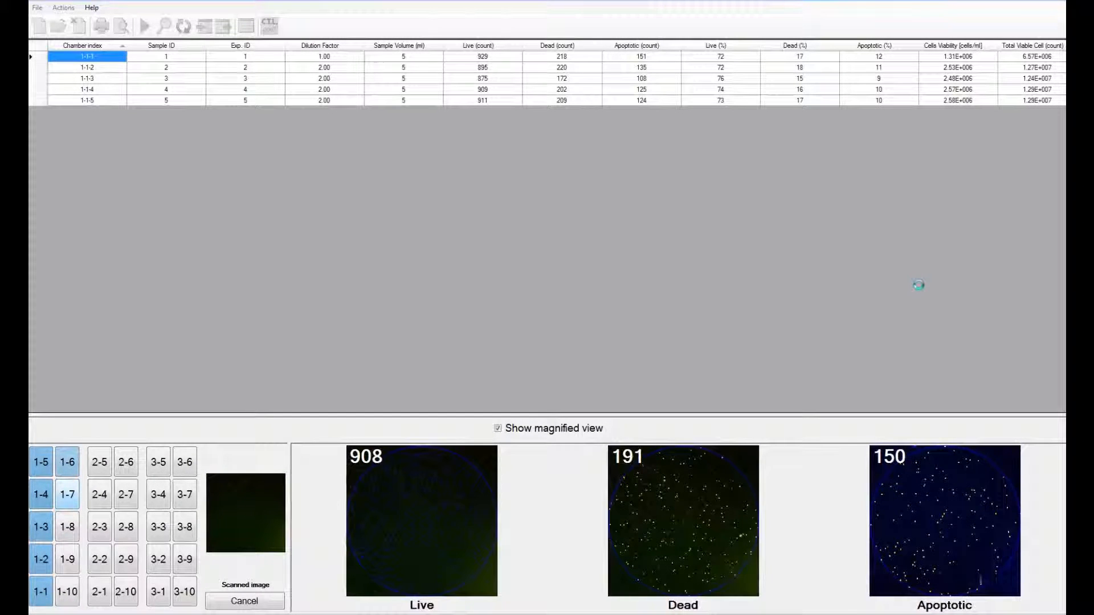
pyautogui.click(422, 522)
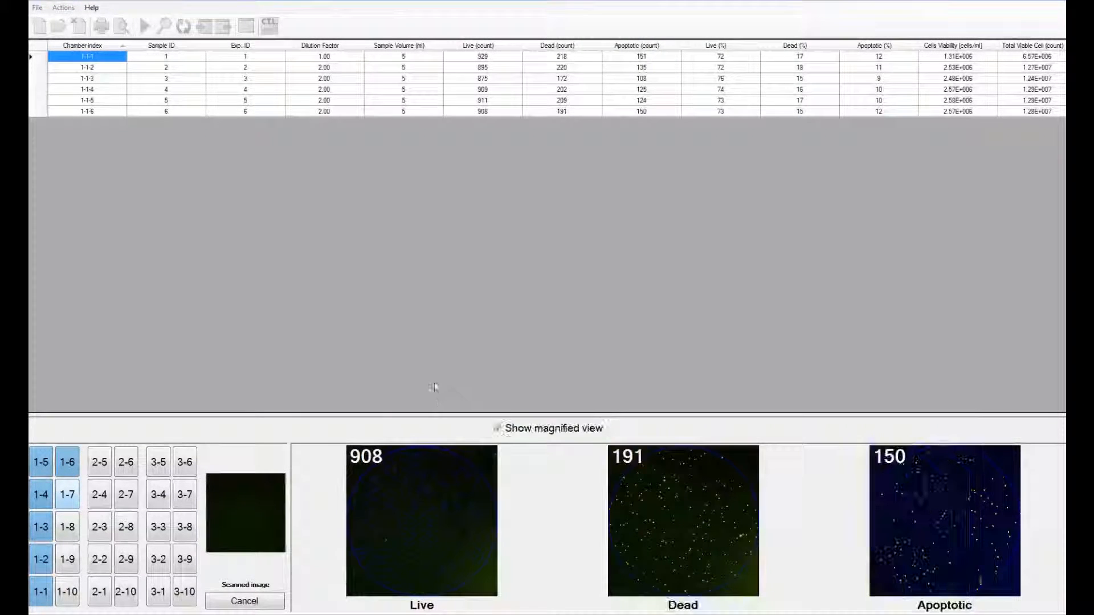
pyautogui.click(496, 427)
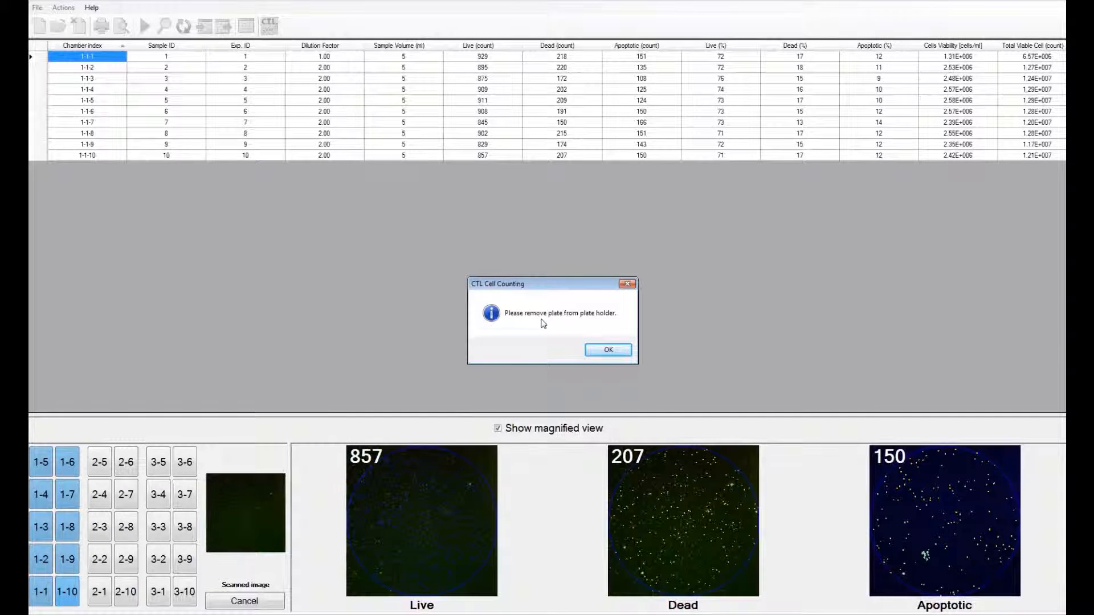
# Dismiss the plate-removal notice and open chamber 1-1-8 for detailed QC review.
pyautogui.click(606, 349)
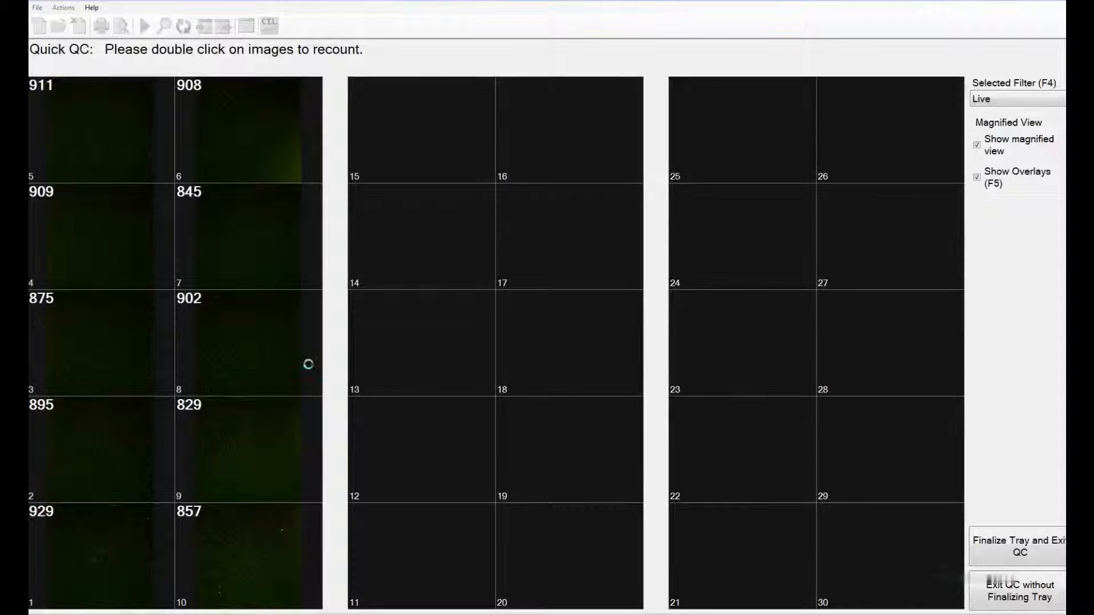
pyautogui.doubleClick(245, 342)
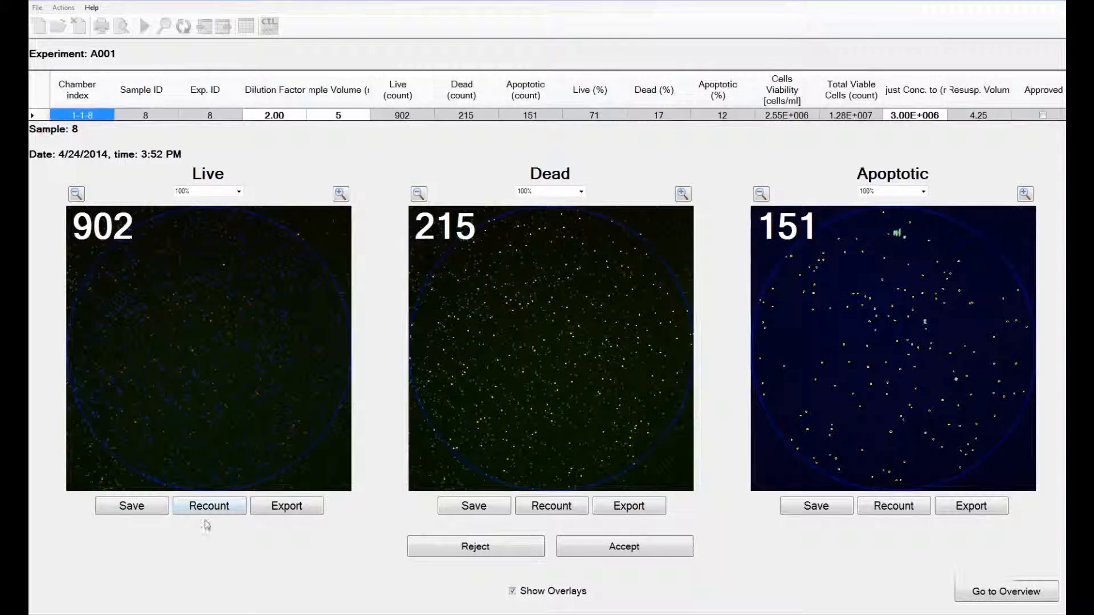
# Recount chamber 1-1-8's live cells so its Quick QC live count reads 881.
pyautogui.click(209, 506)
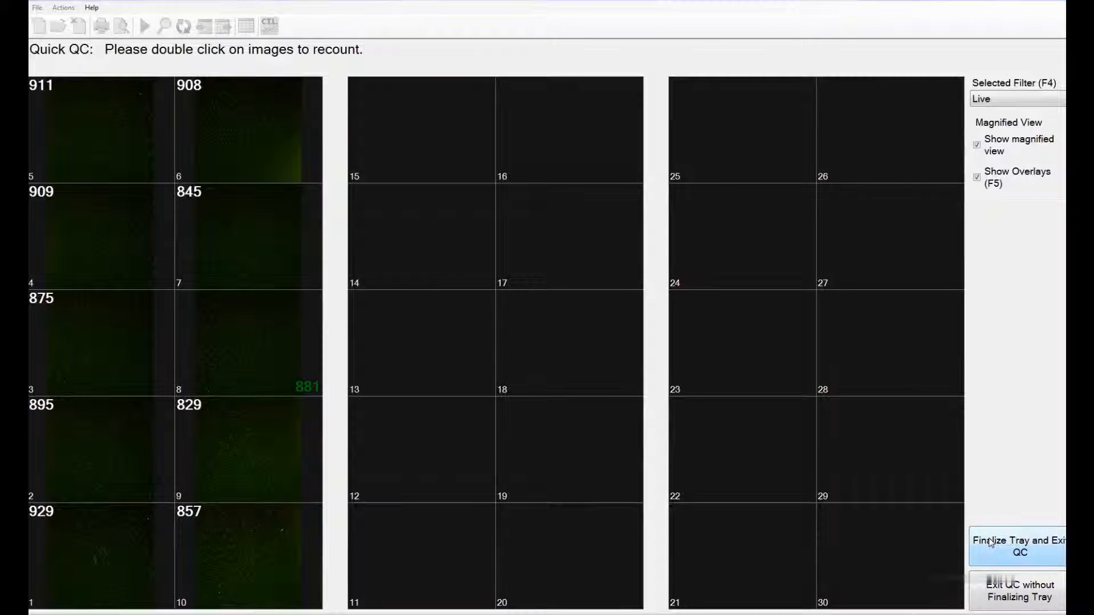
# Finalize the tray accepting all results, exit QC, and print the chamber data grid.
pyautogui.click(1017, 547)
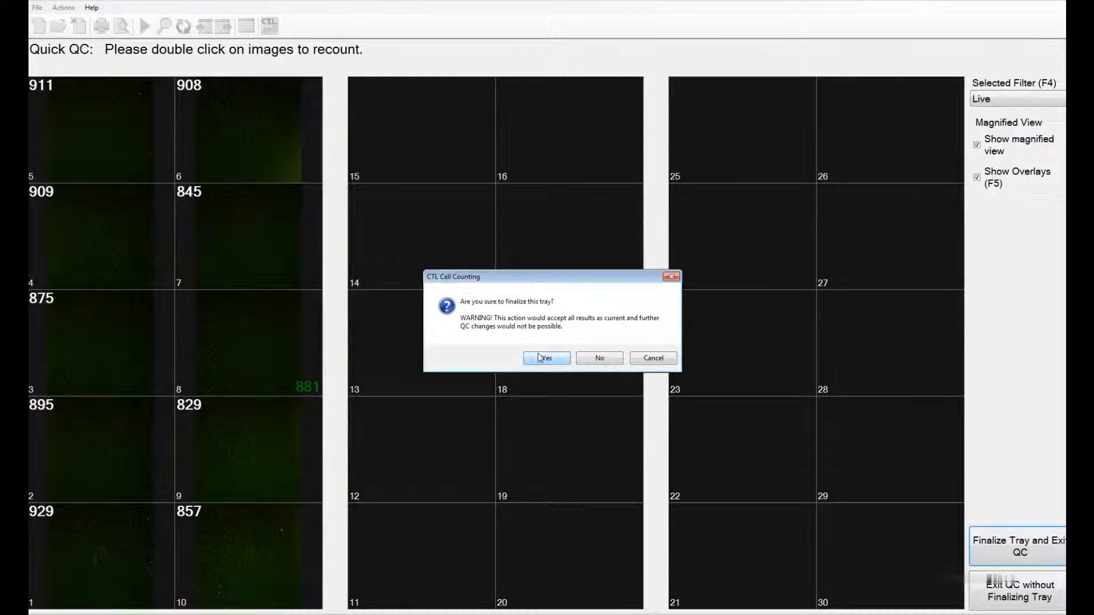
pyautogui.click(546, 357)
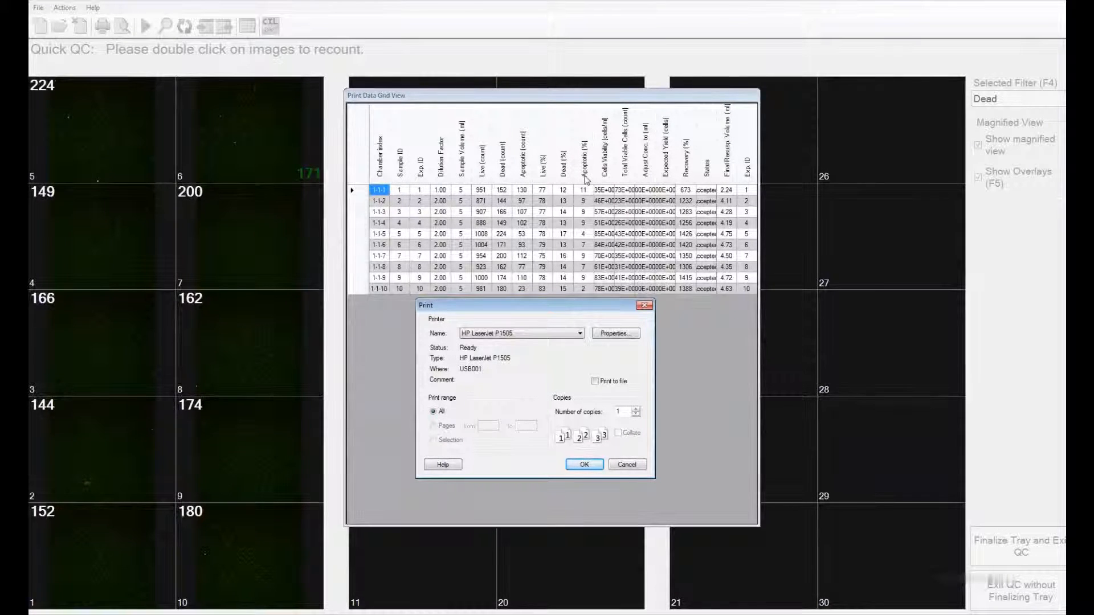
pyautogui.moveTo(587, 180)
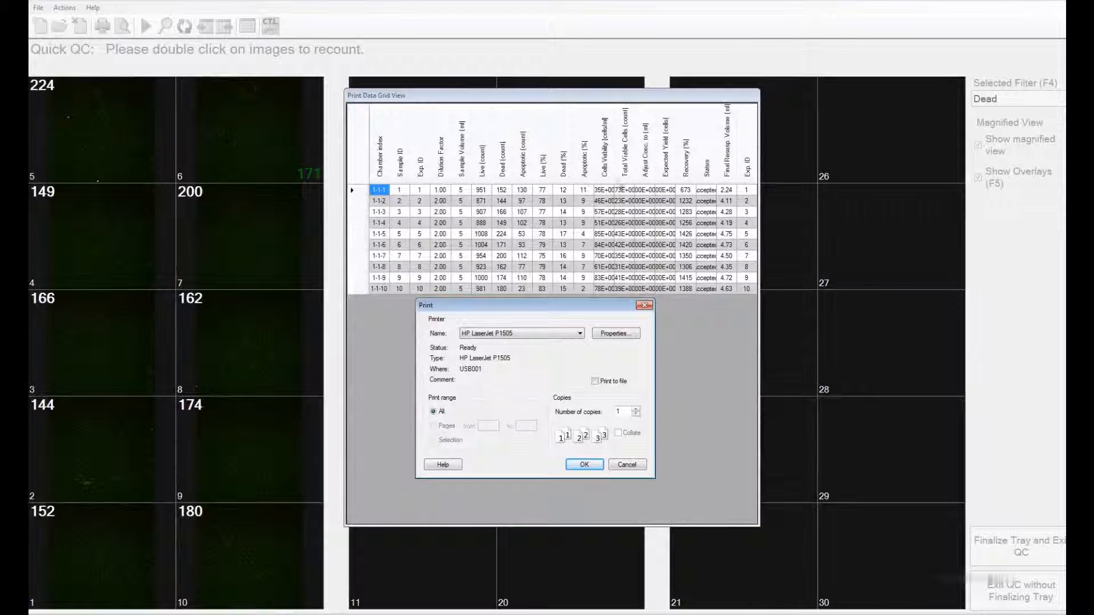
pyautogui.moveTo(603, 182)
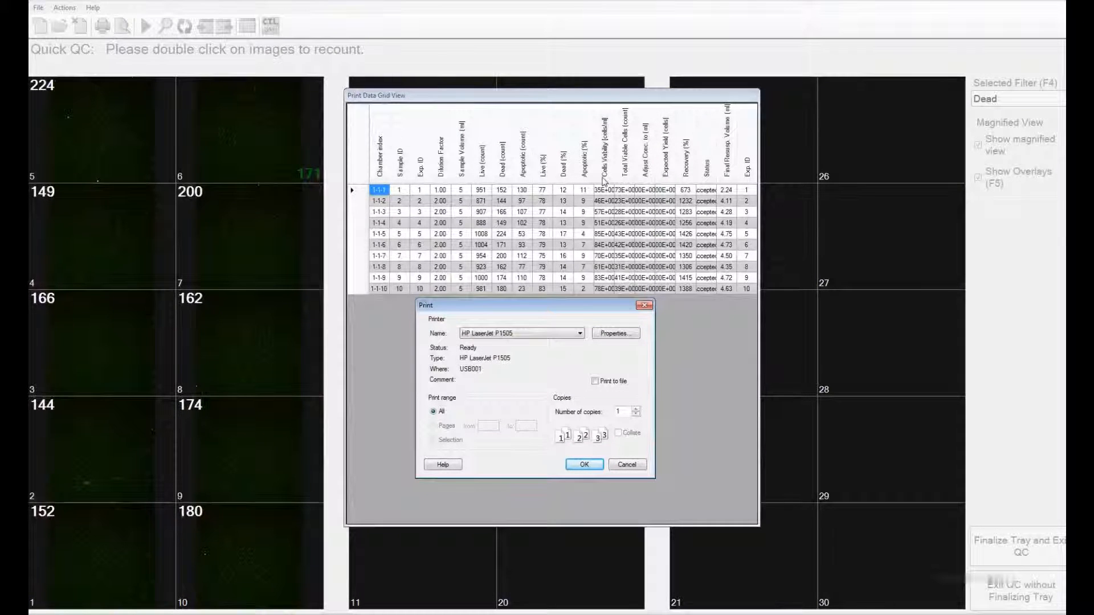
pyautogui.click(626, 464)
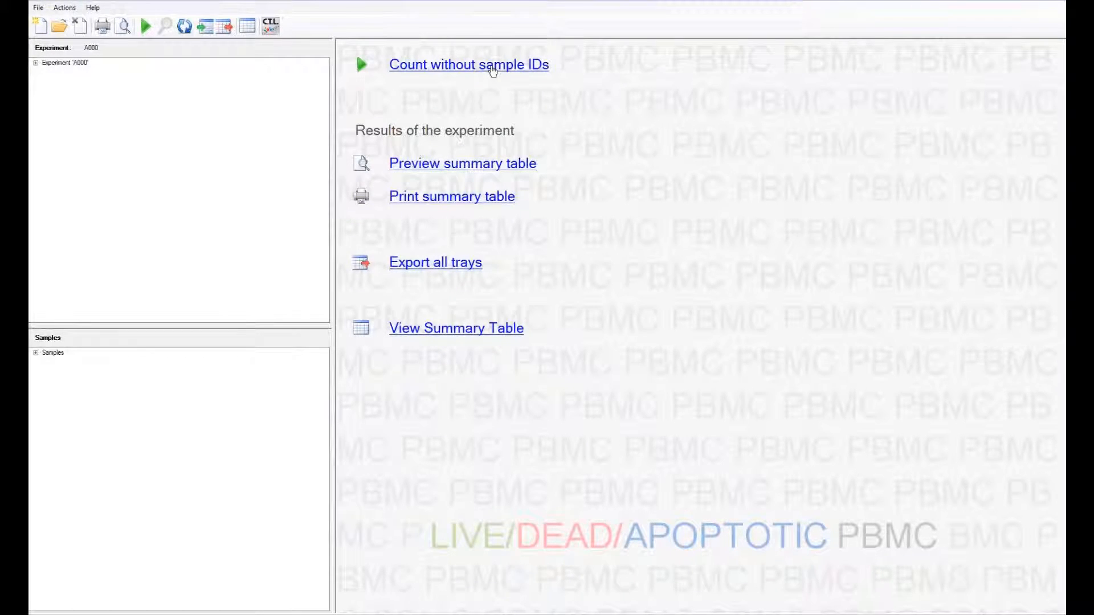
# Preview the summary table, then export all trays as an Excel file to excel_sheets.
pyautogui.click(462, 163)
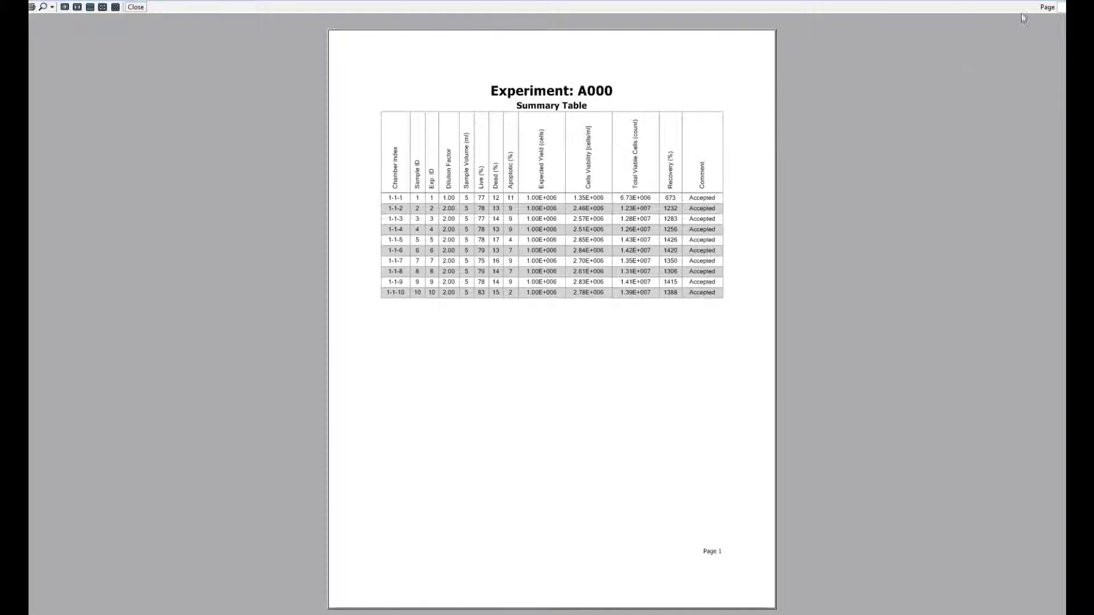
pyautogui.click(136, 7)
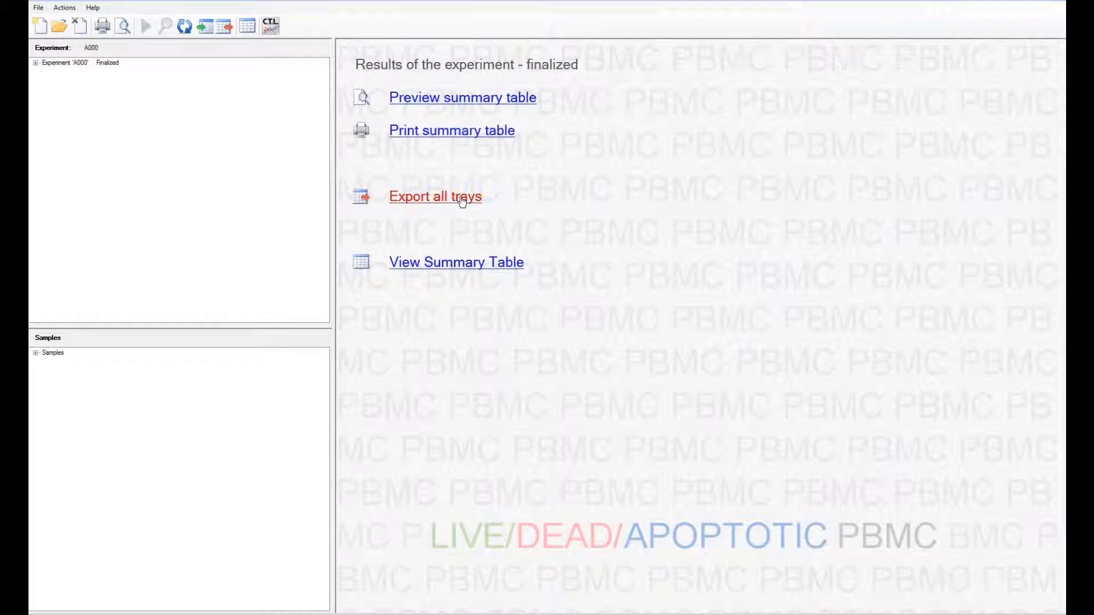
pyautogui.click(434, 197)
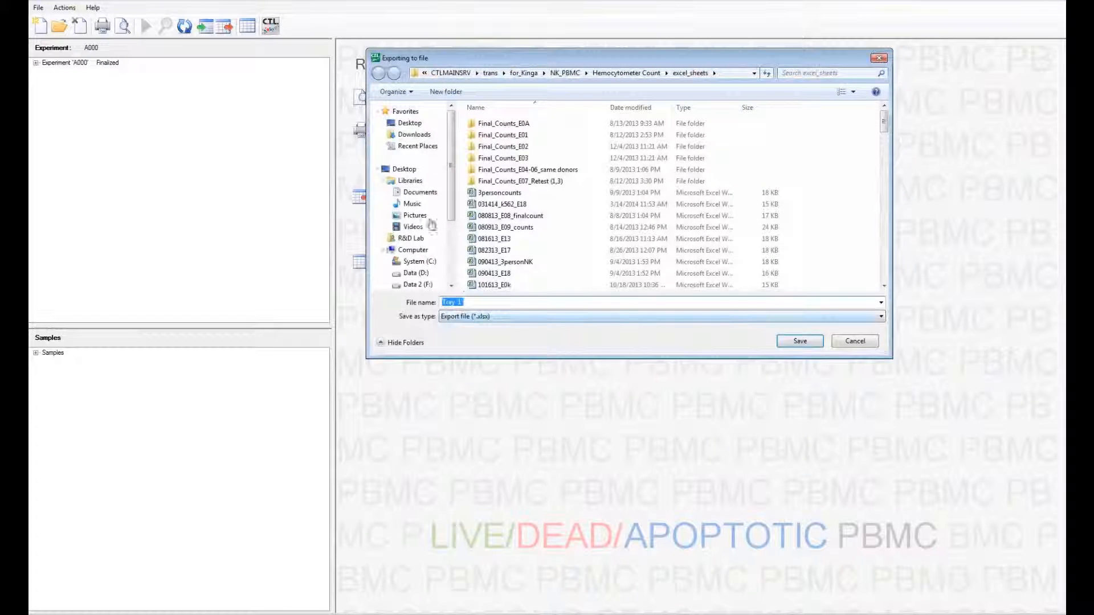
pyautogui.click(799, 341)
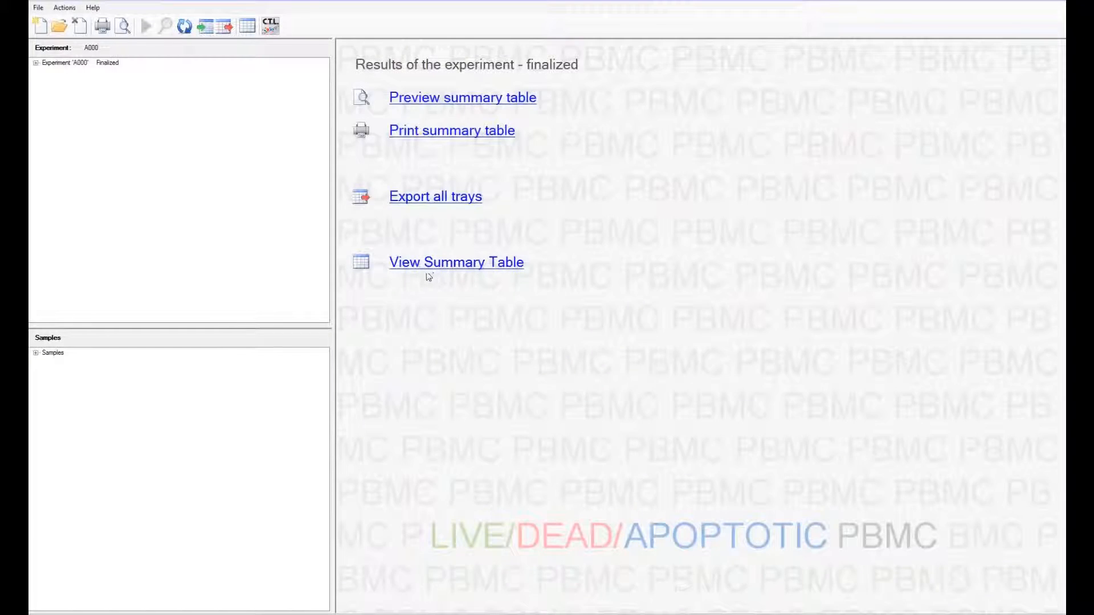
# Review experiment A000's summary table and chamber 1-1-1's images, cancelling the image export.
pyautogui.click(456, 262)
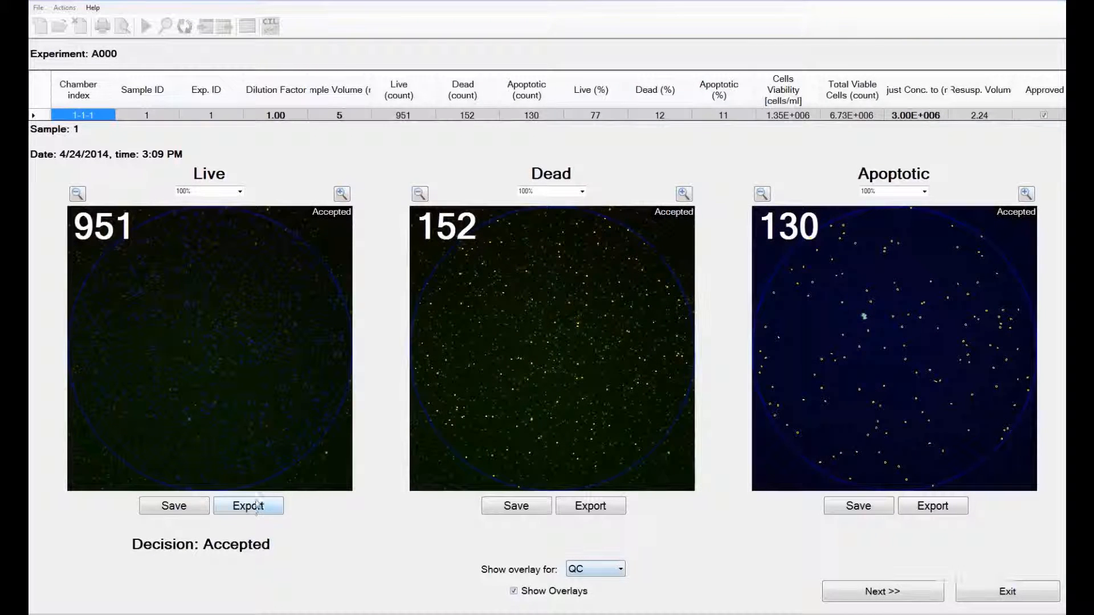
pyautogui.click(249, 505)
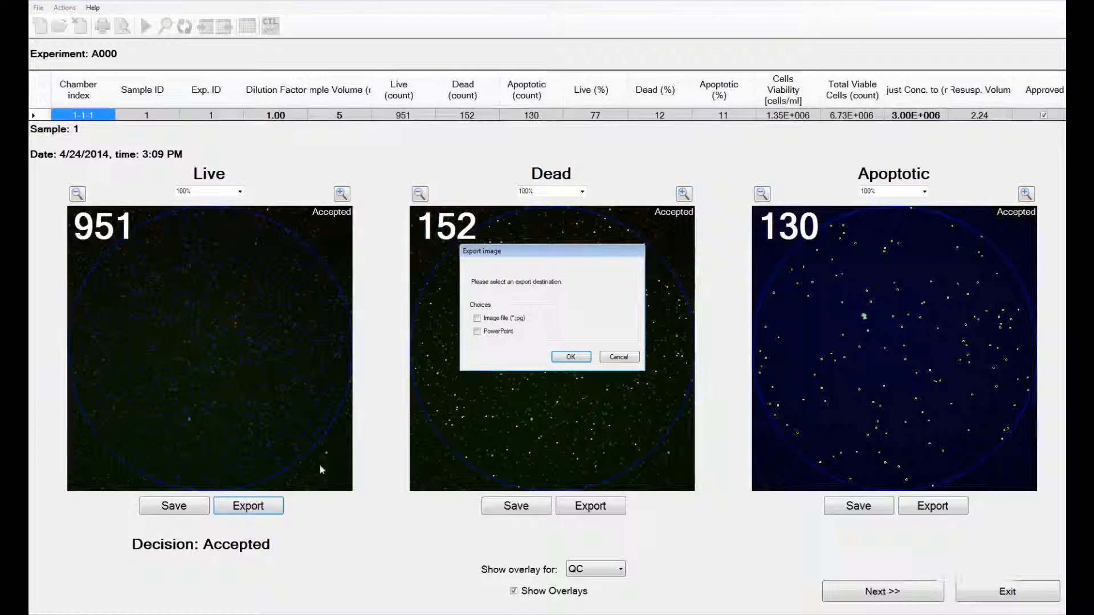
pyautogui.click(477, 318)
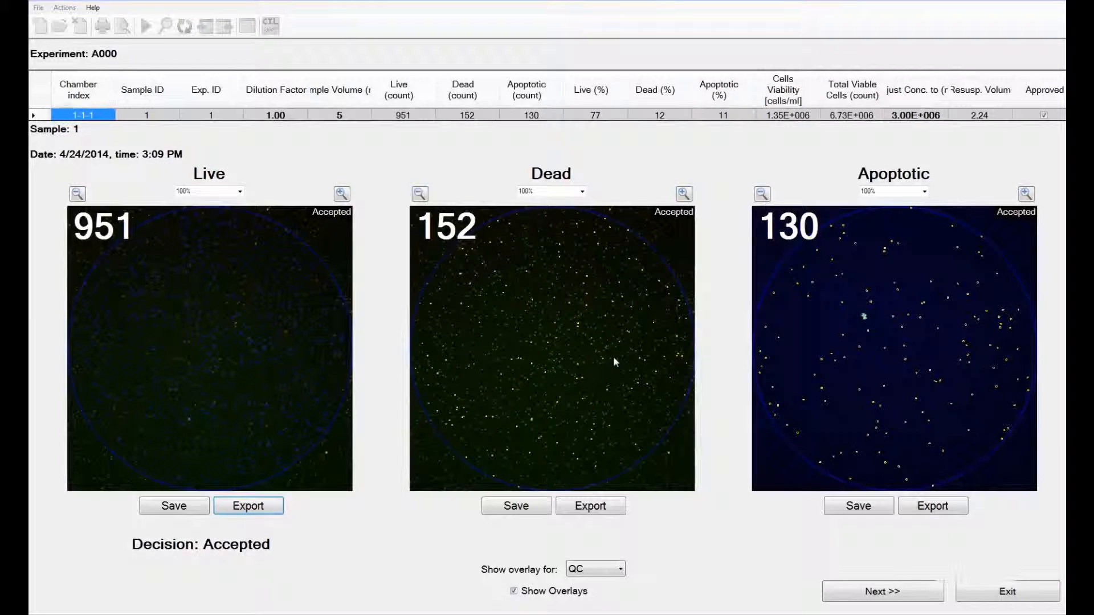
pyautogui.click(37, 7)
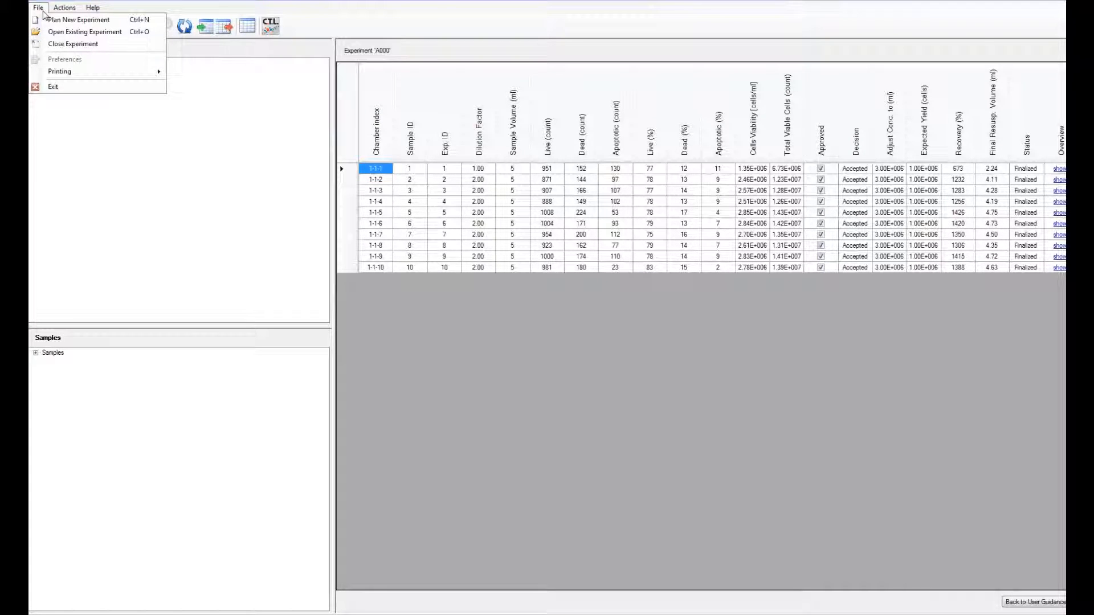
# Close experiment A000 and reopen it from the existing experiments.
pyautogui.click(73, 43)
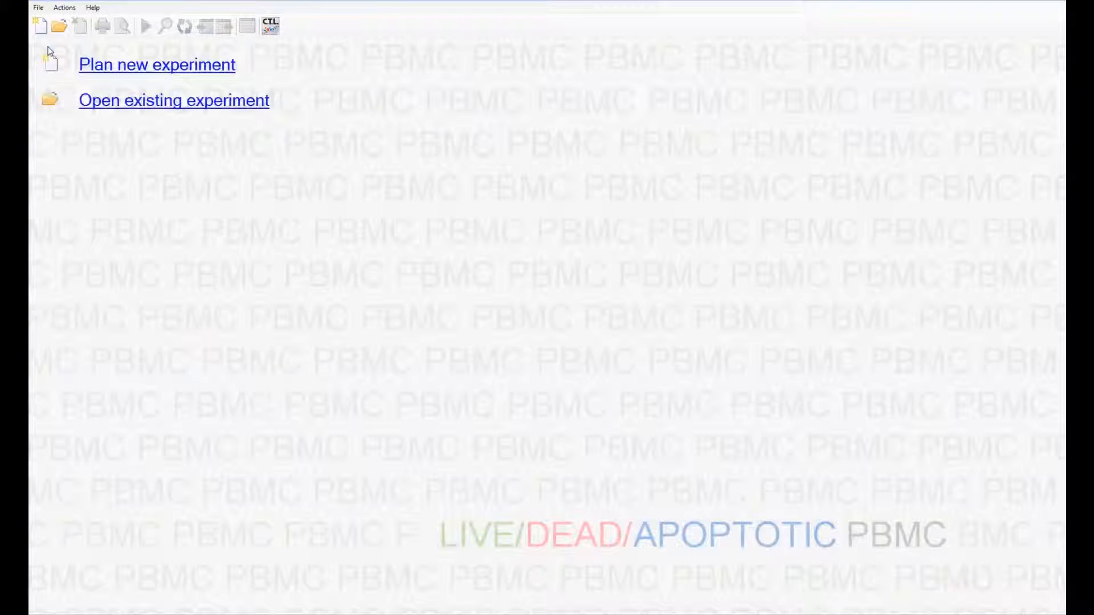
pyautogui.click(173, 100)
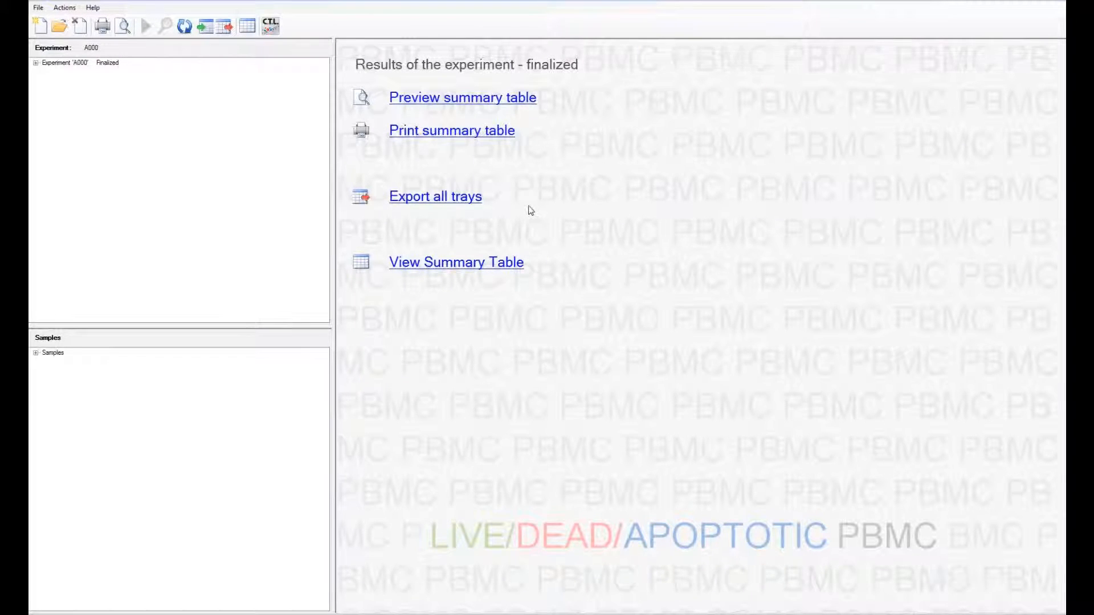
pyautogui.moveTo(441, 143)
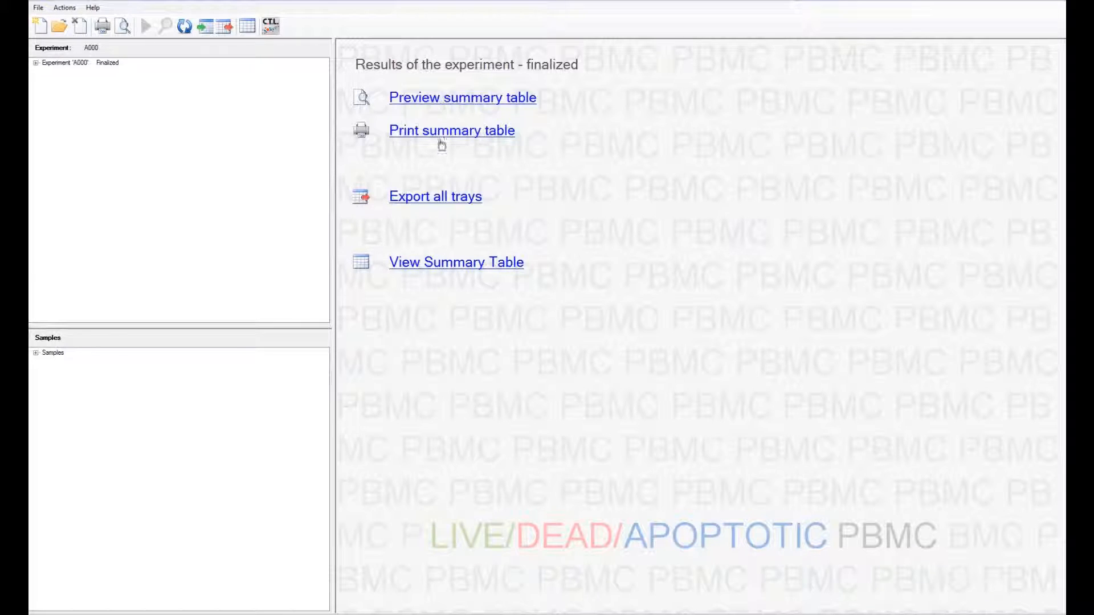